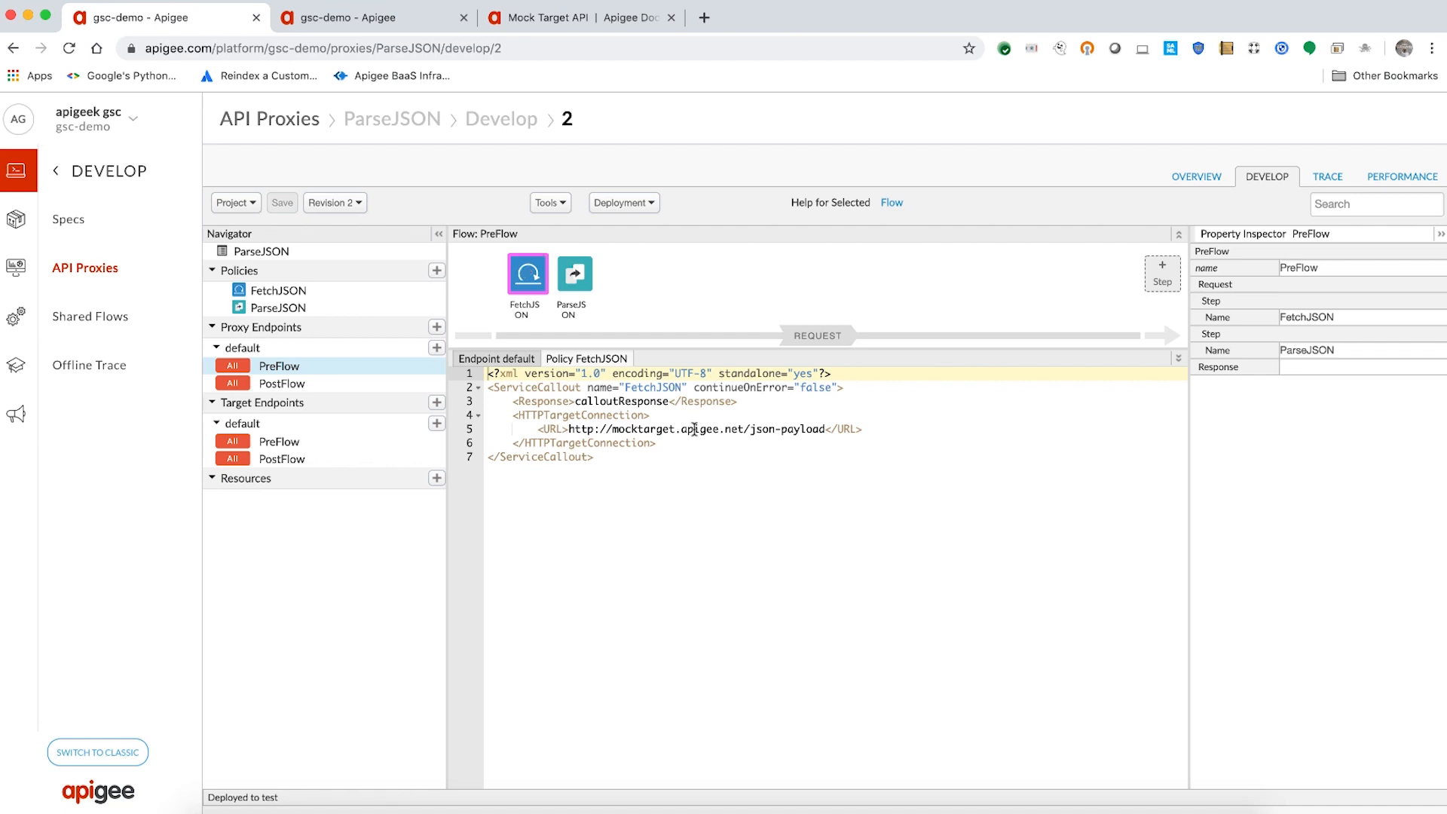
Review FetchJSON's callout URL and calloutResponse variable, then view the ParseJSON policy XML
left_click(661, 428)
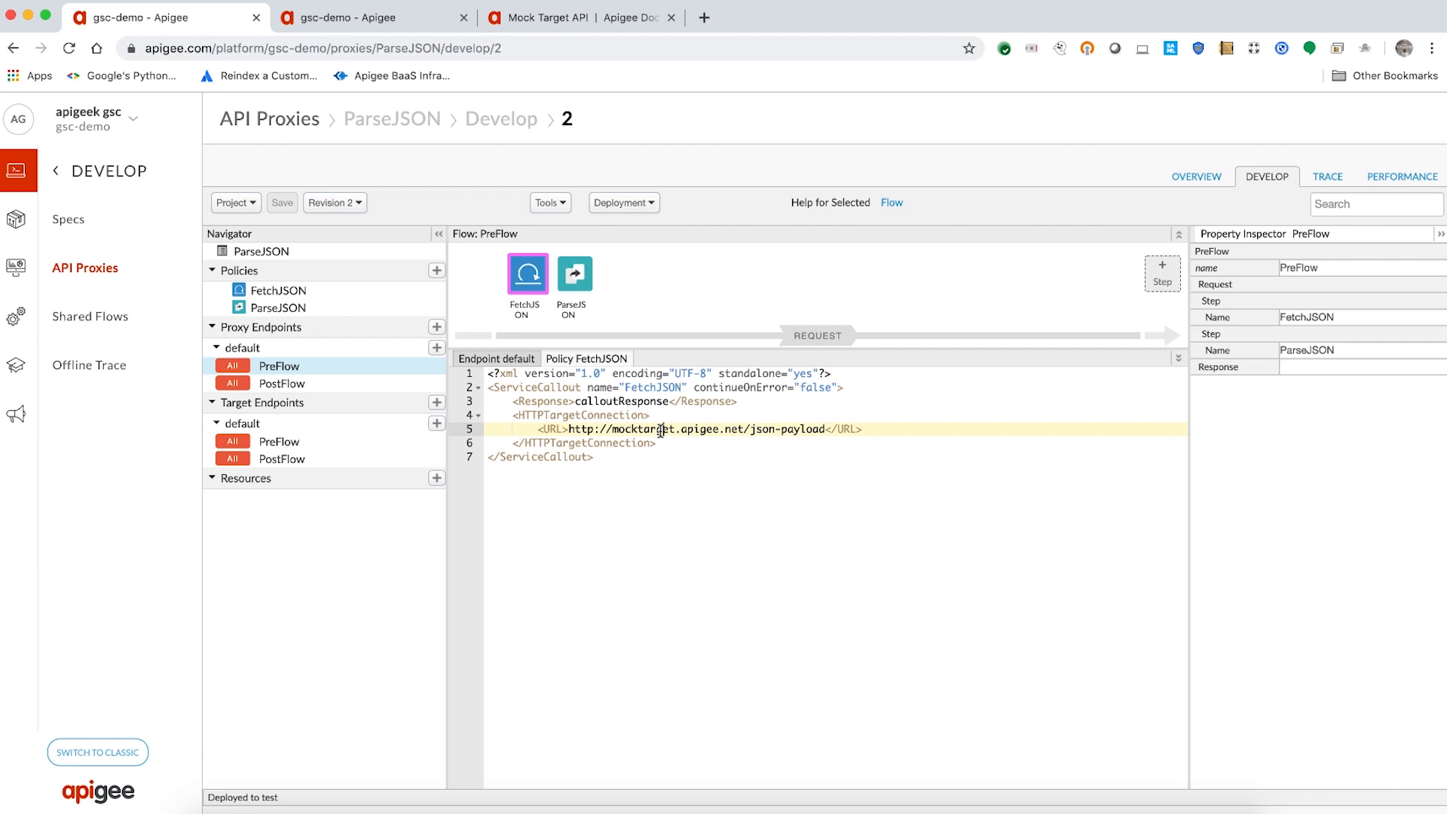
mouse_move(651, 430)
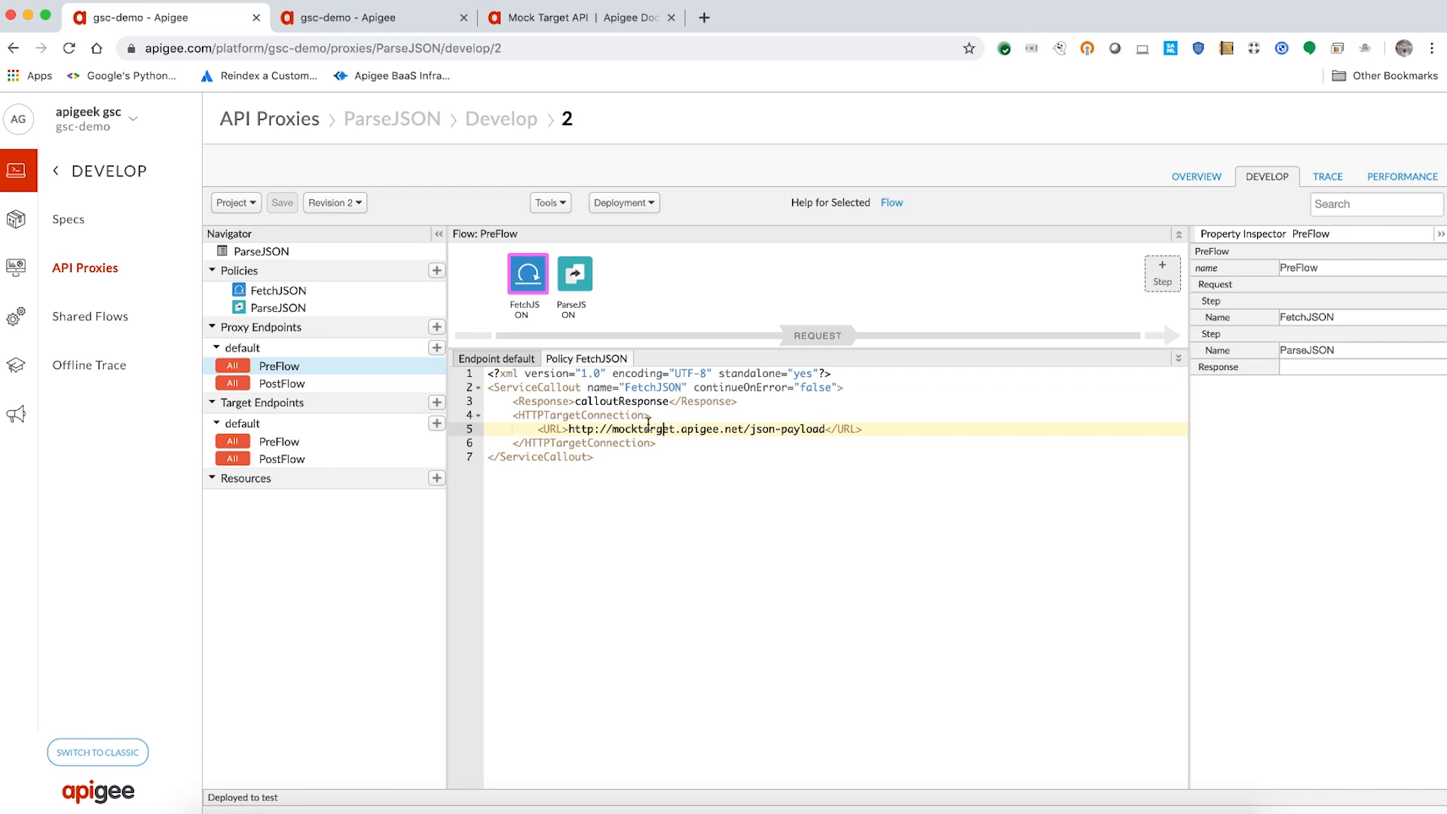
double_click(623, 401)
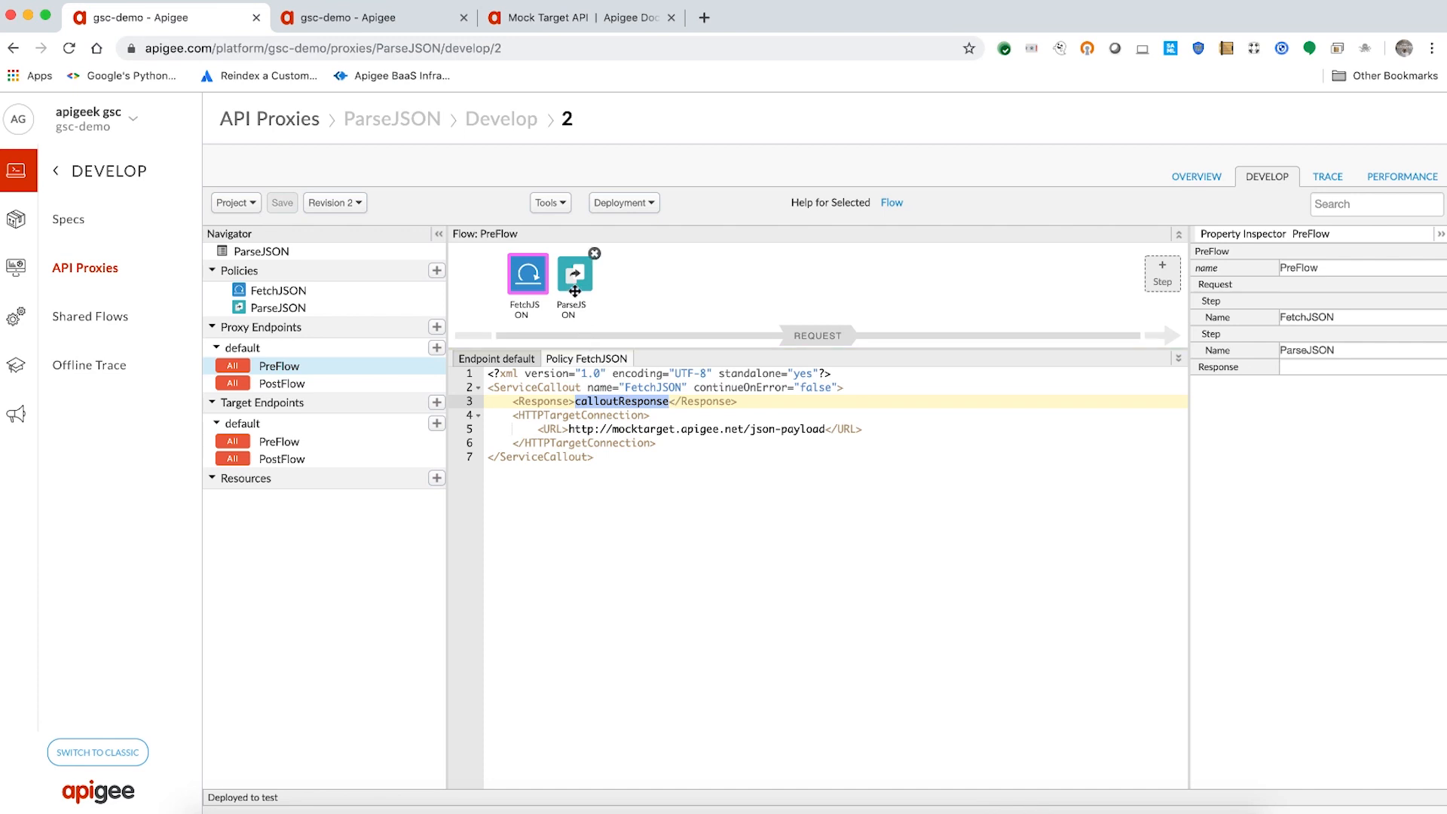
left_click(573, 274)
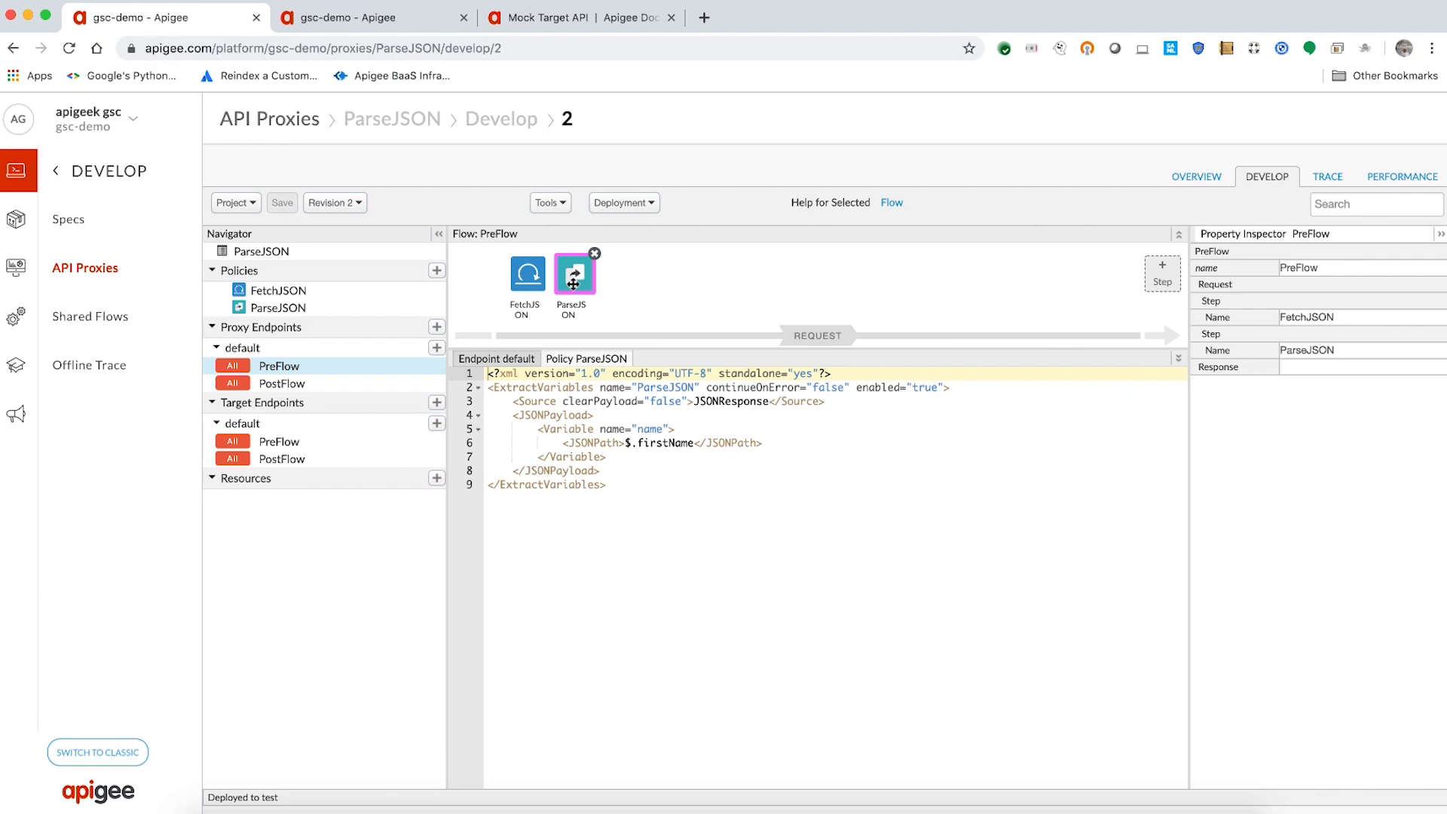
Trace a parsejson request and inspect the 500 error caused by the FetchJSON callout's 404
left_click(1327, 176)
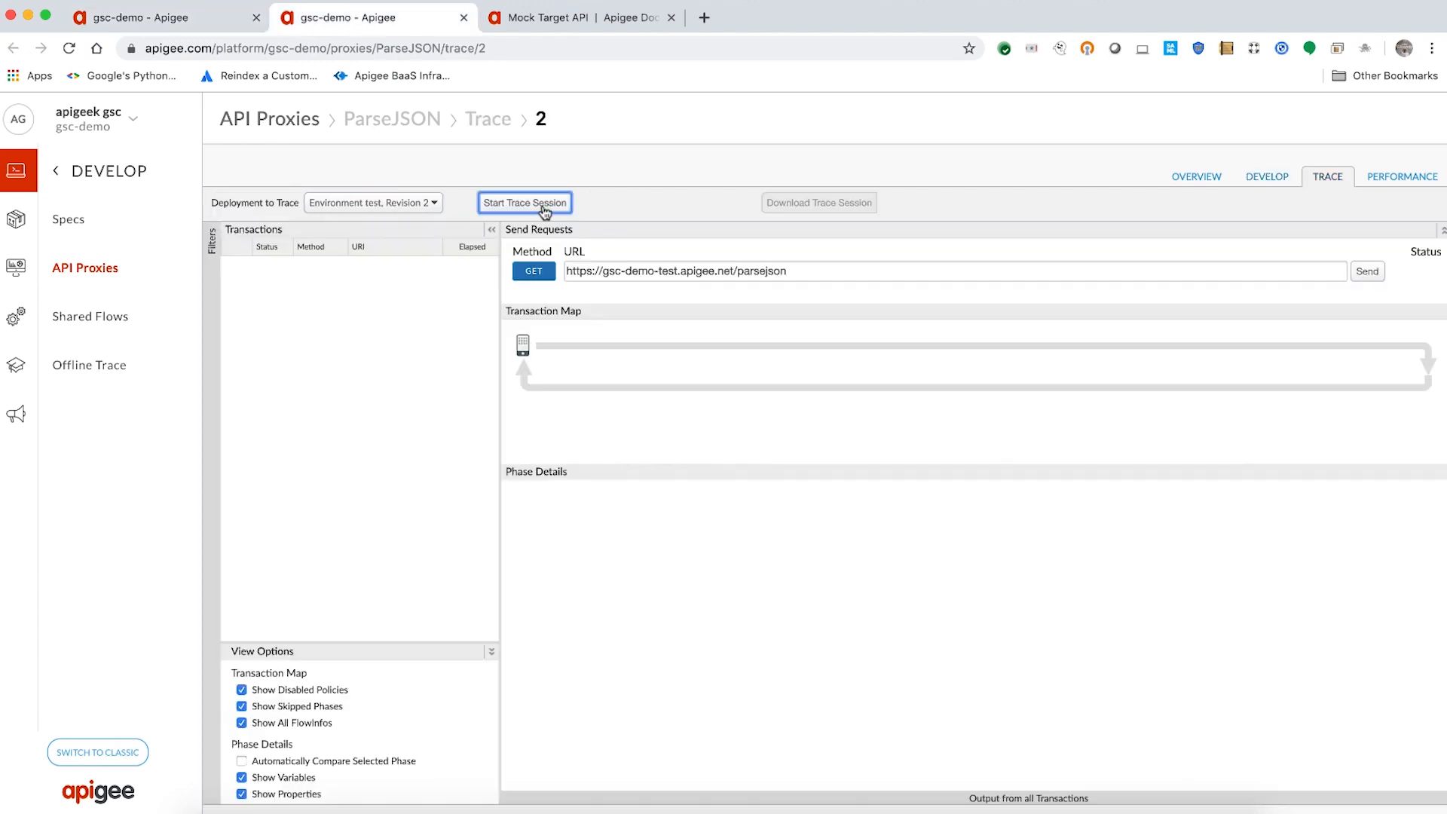
left_click(525, 202)
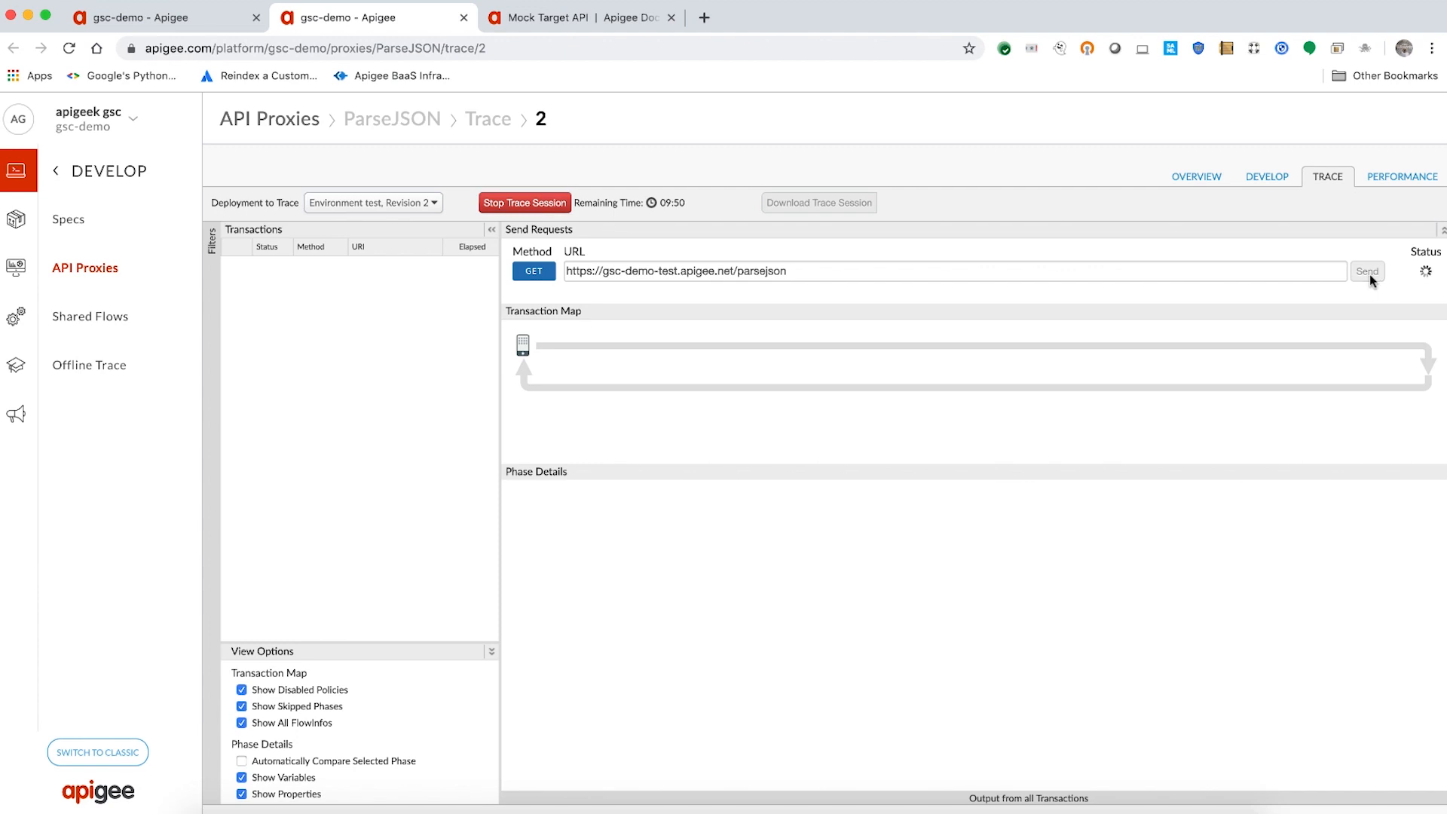
left_click(1368, 270)
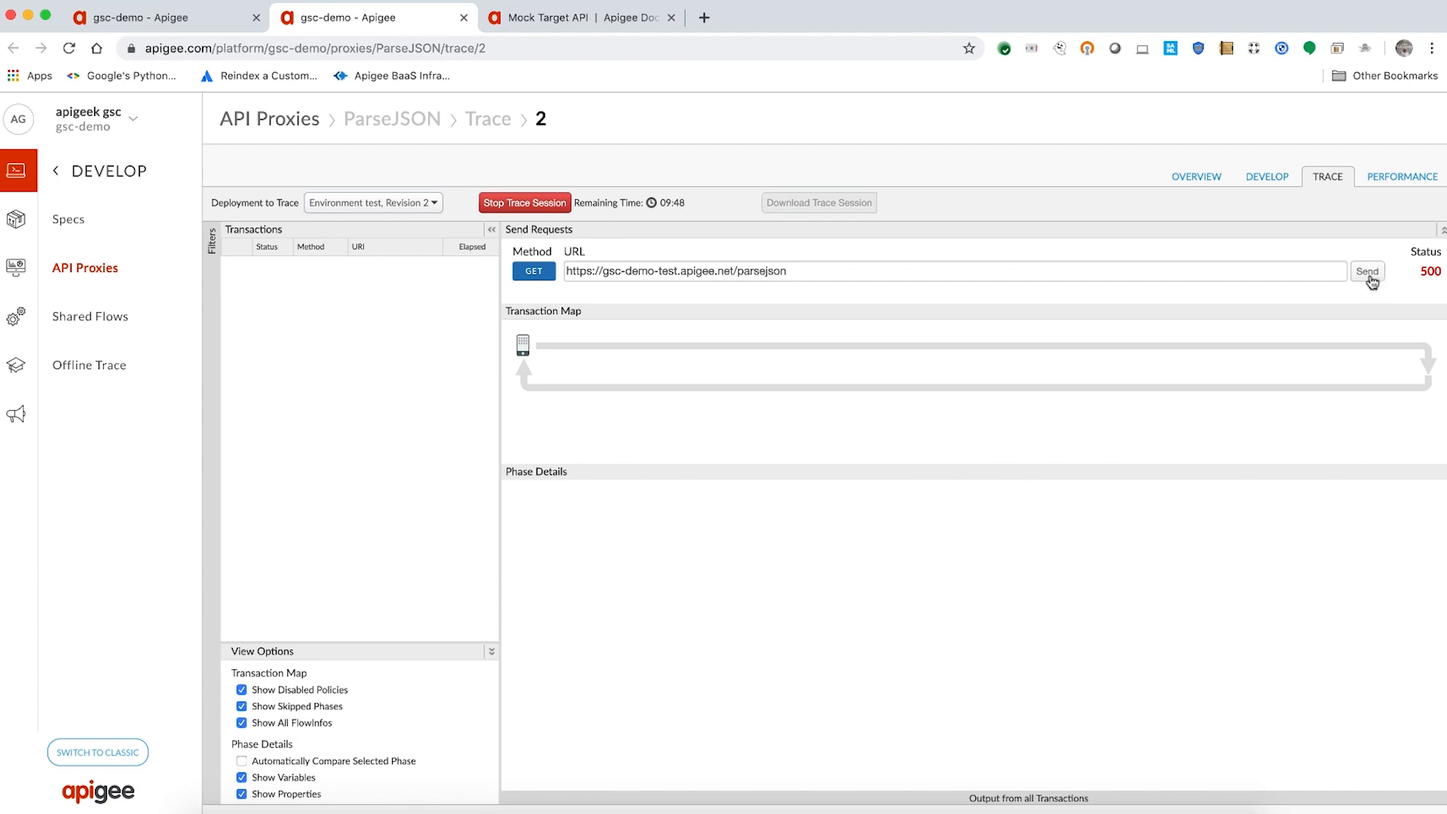
left_click(1367, 270)
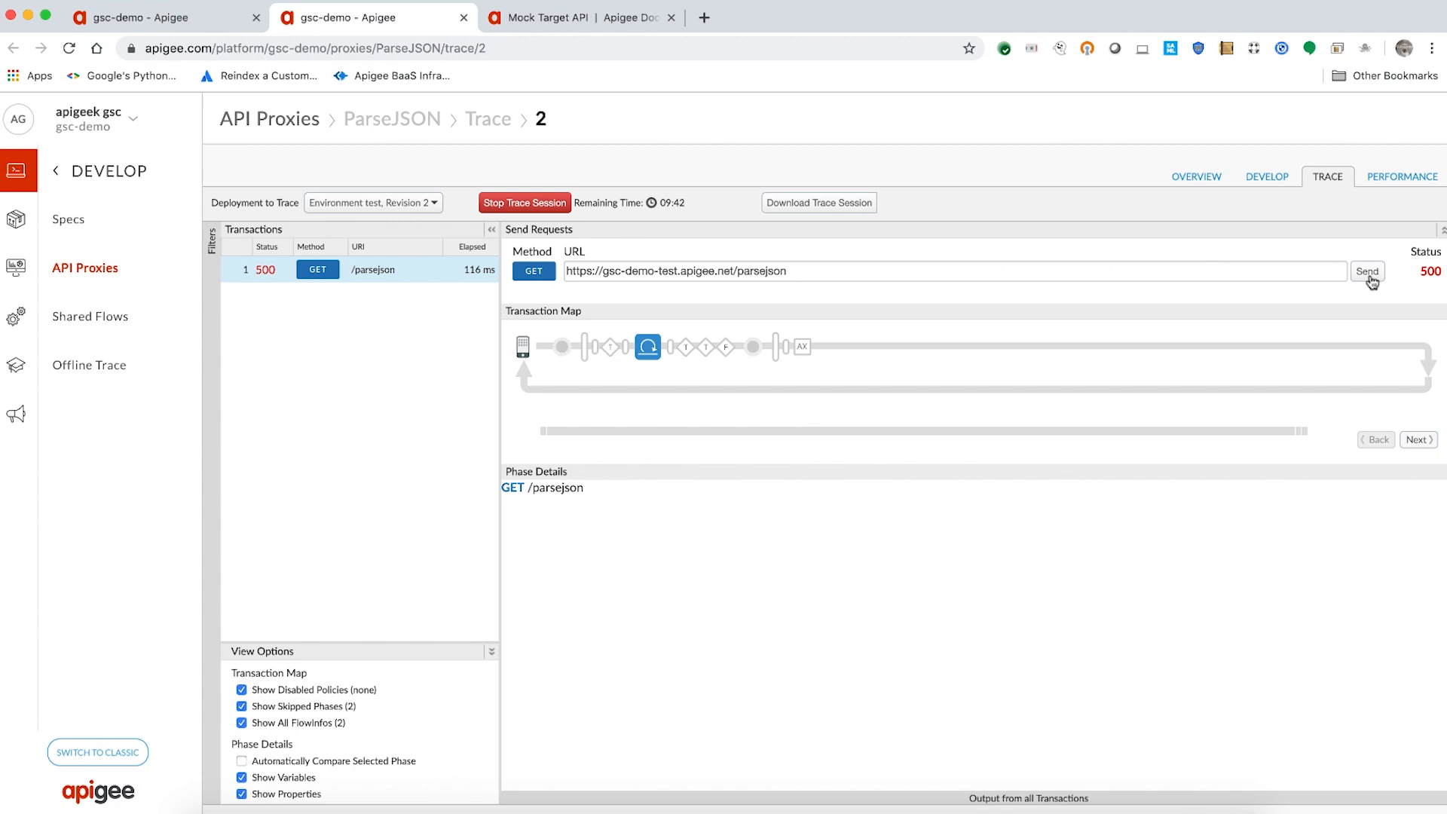
mouse_move(647, 347)
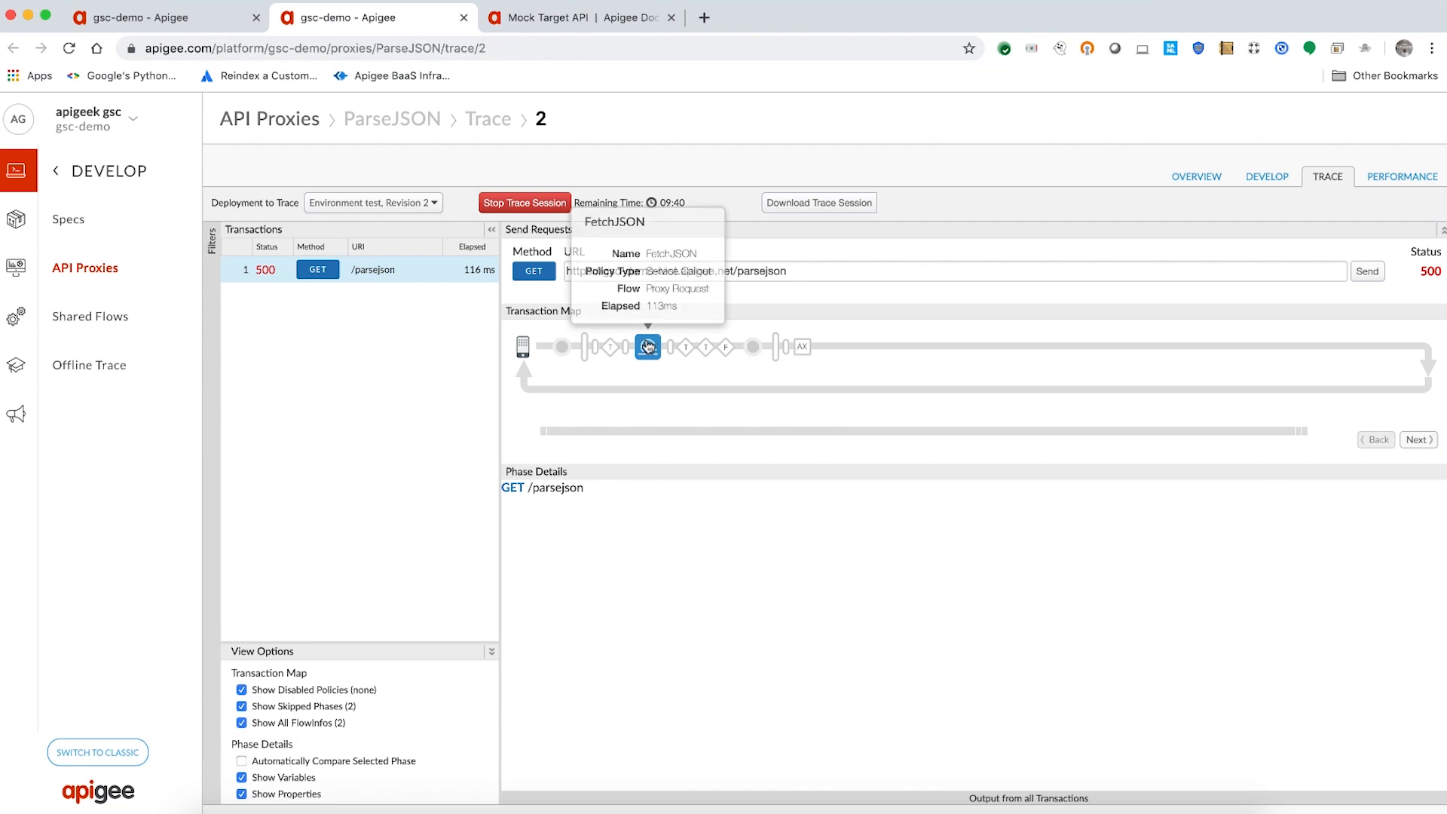
left_click(648, 346)
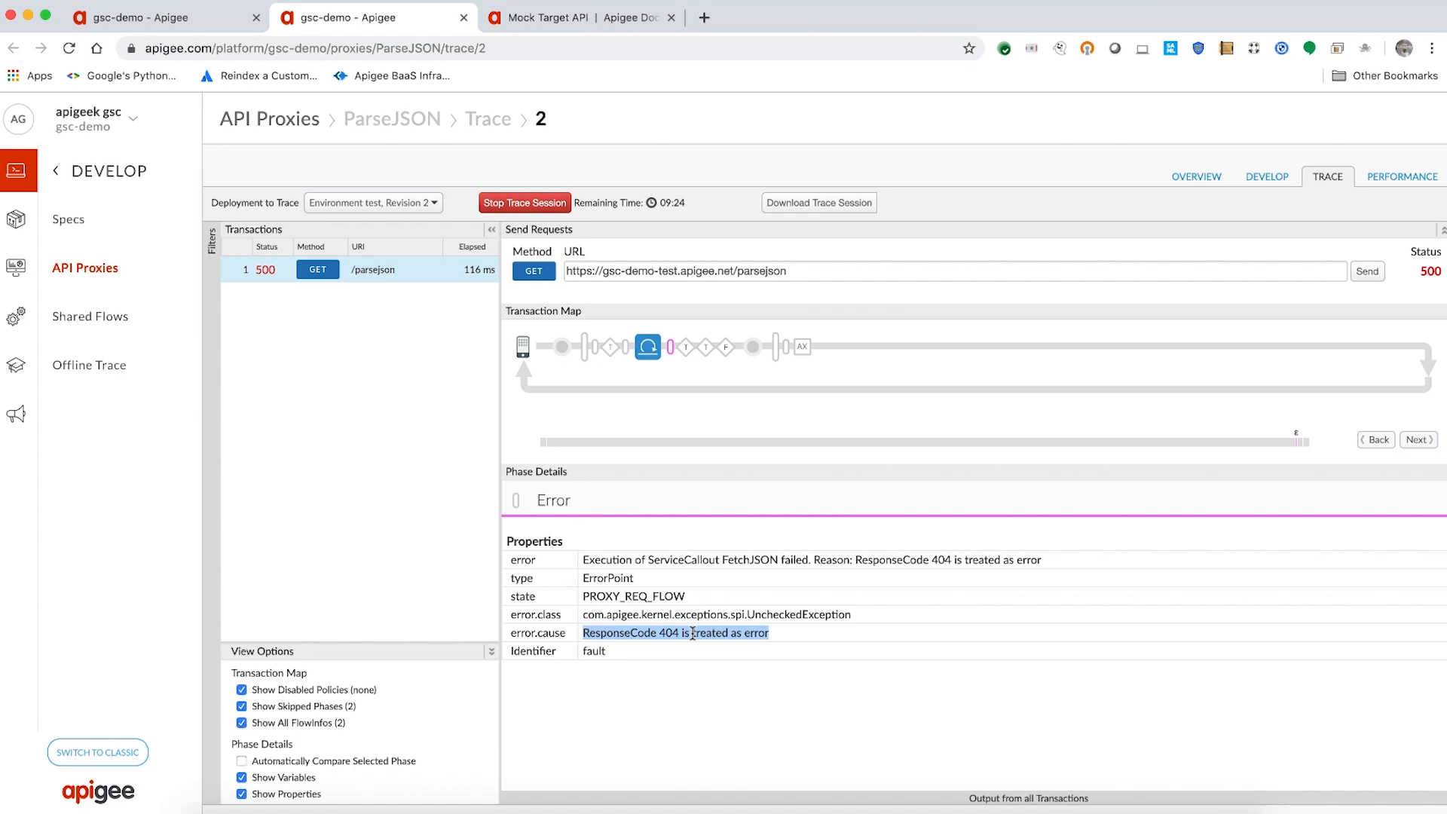
mouse_move(1286, 401)
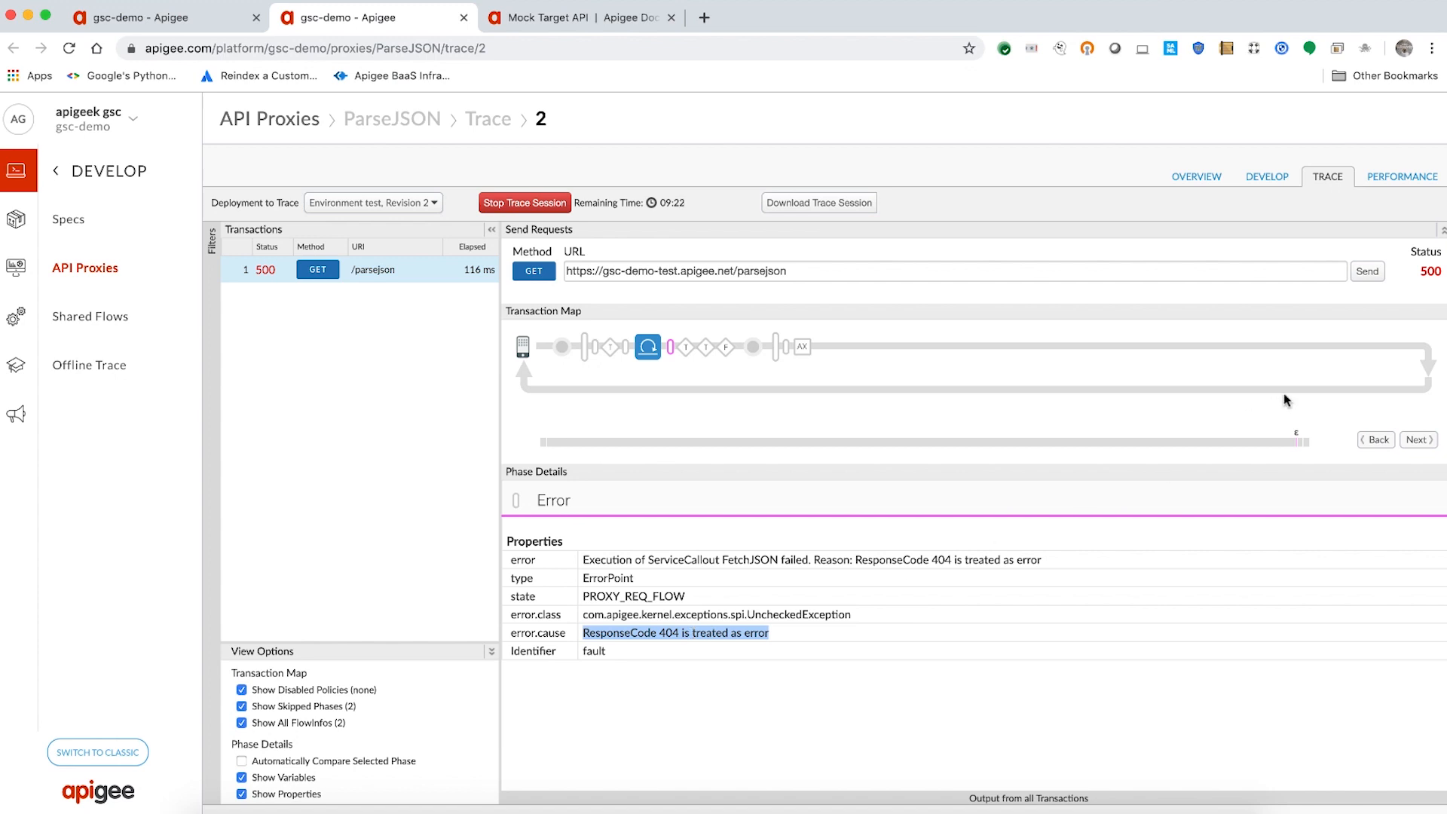
left_click(752, 347)
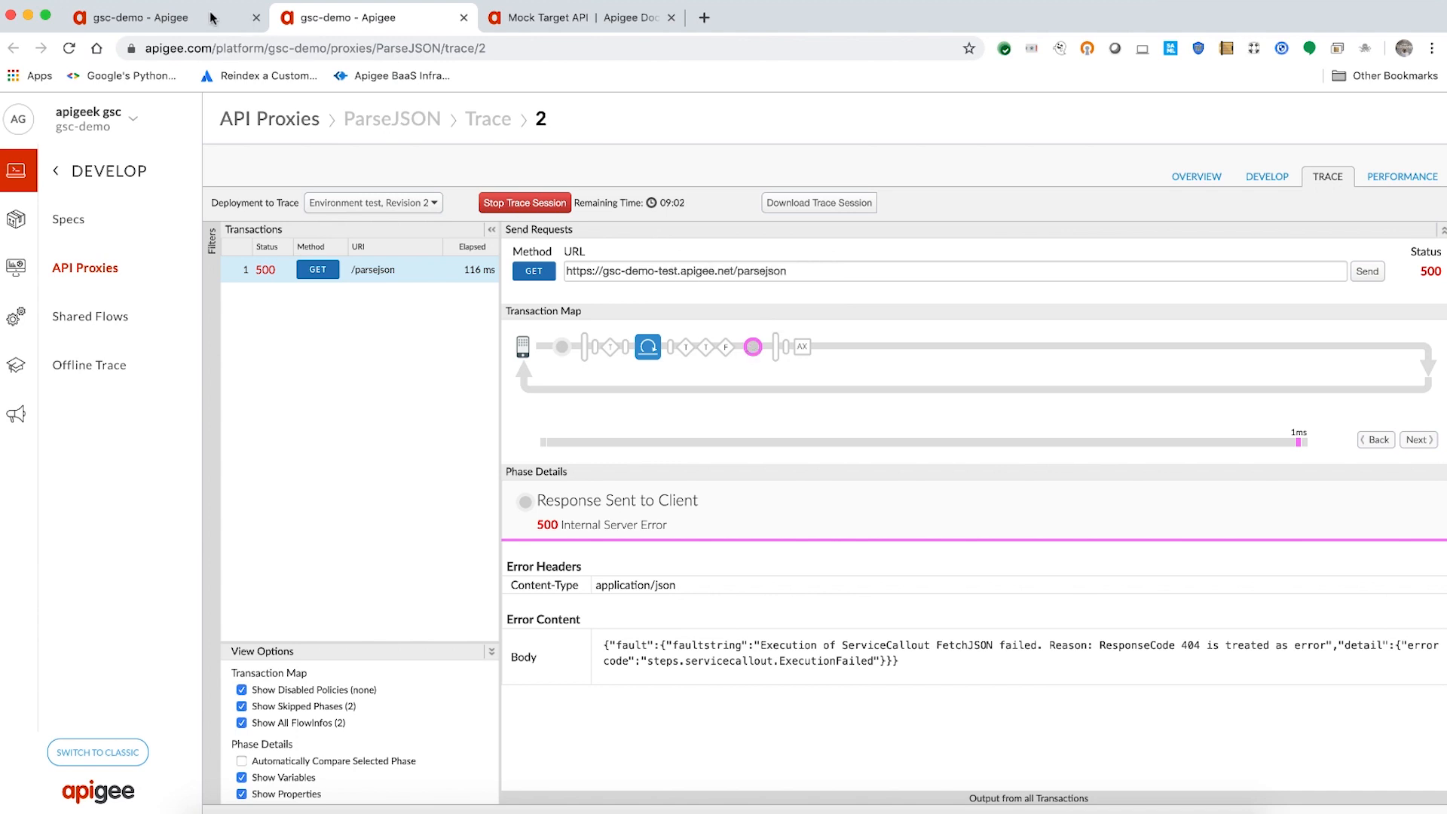
Return to Develop and examine FetchJSON's URL path, selecting json-payload
left_click(1266, 177)
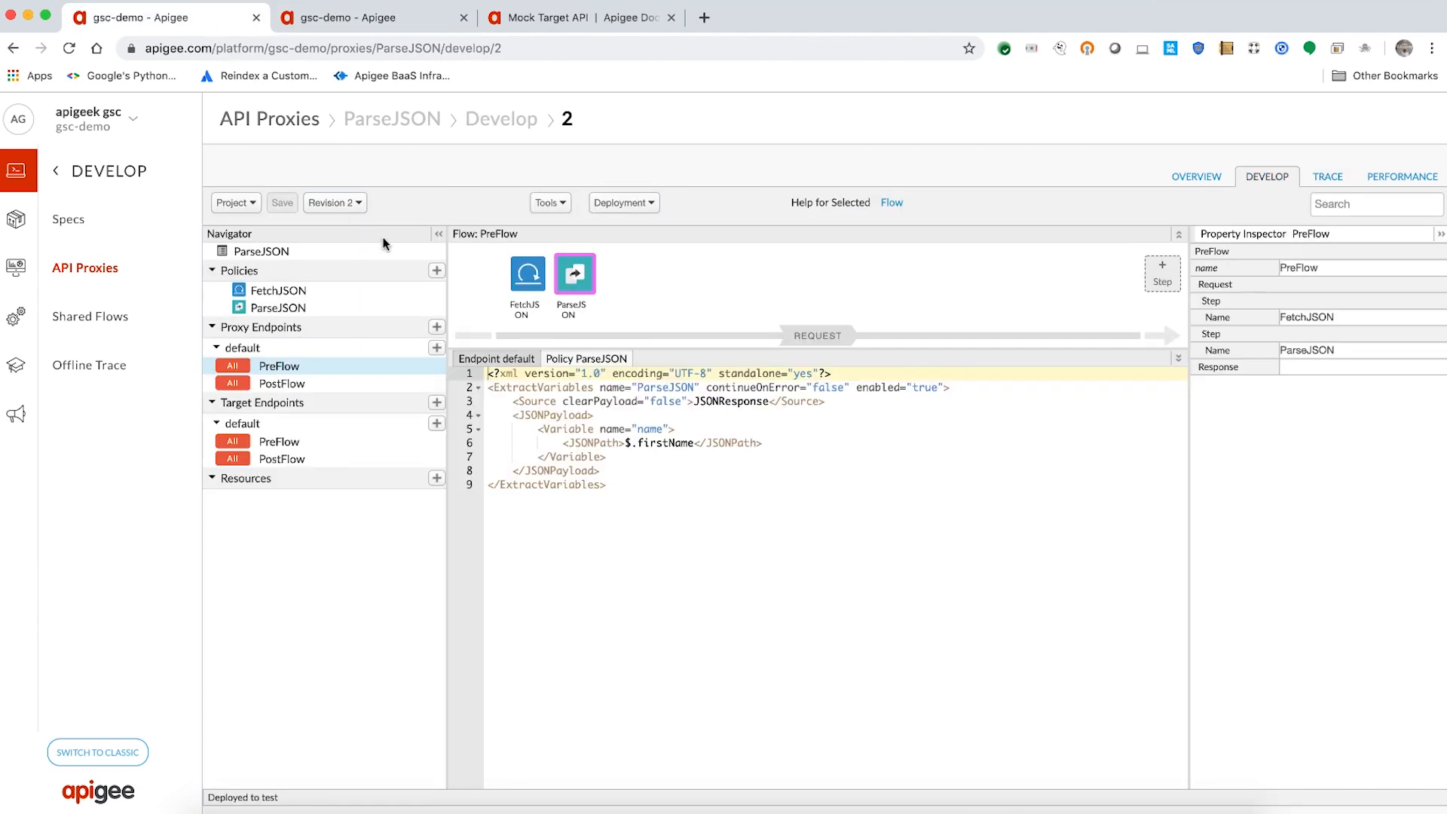
left_click(528, 273)
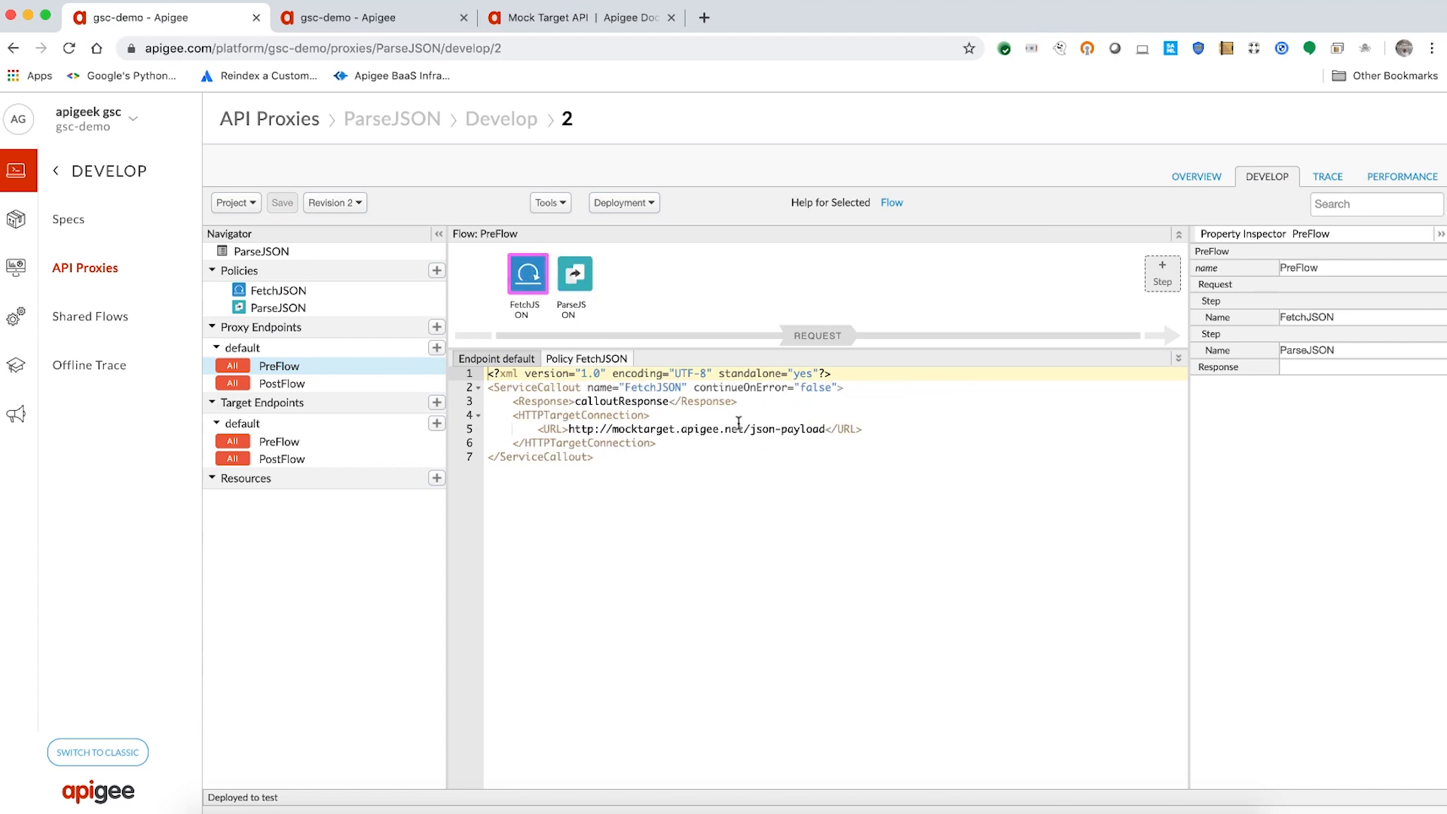
left_click(750, 430)
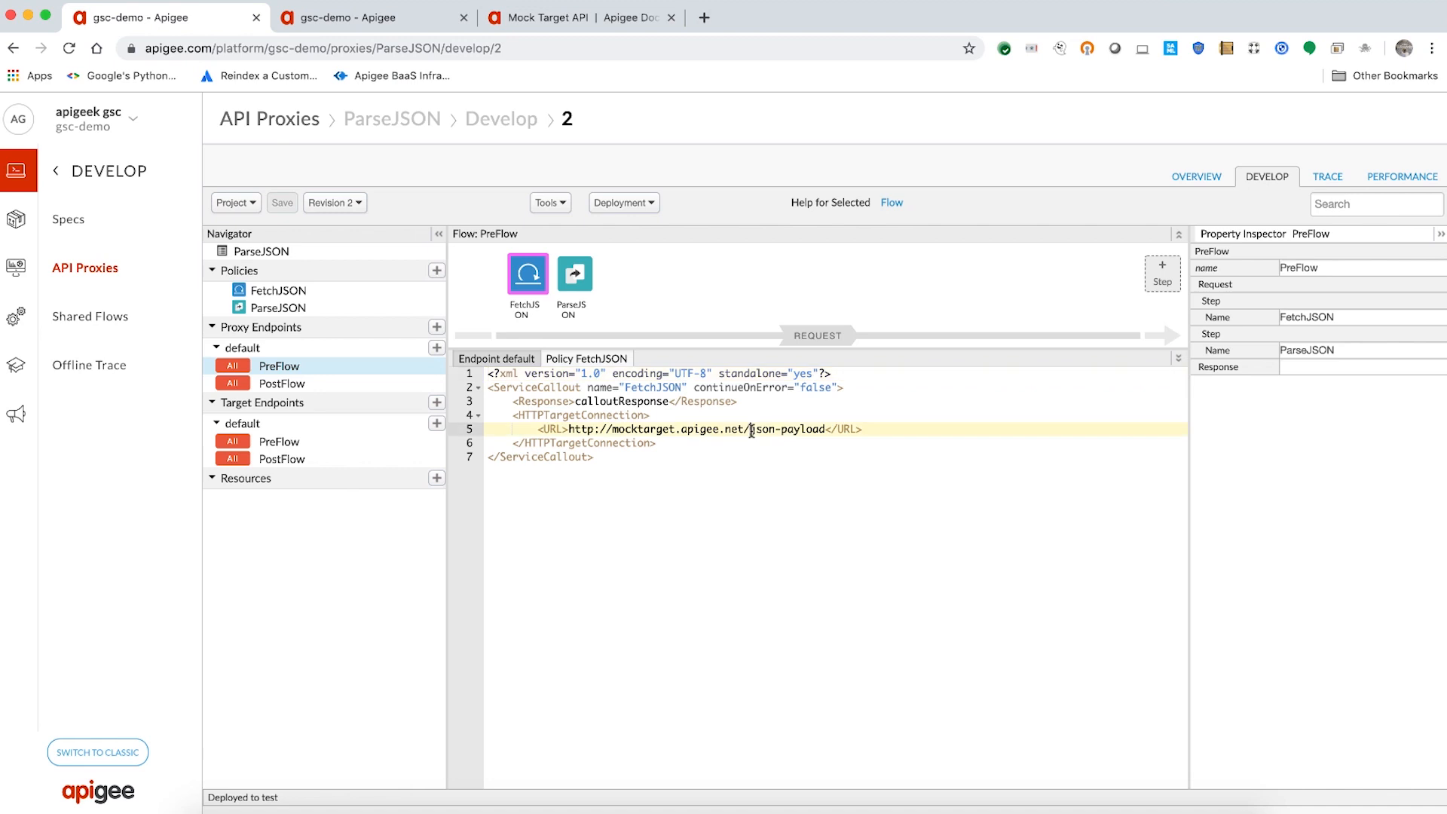
double_click(788, 429)
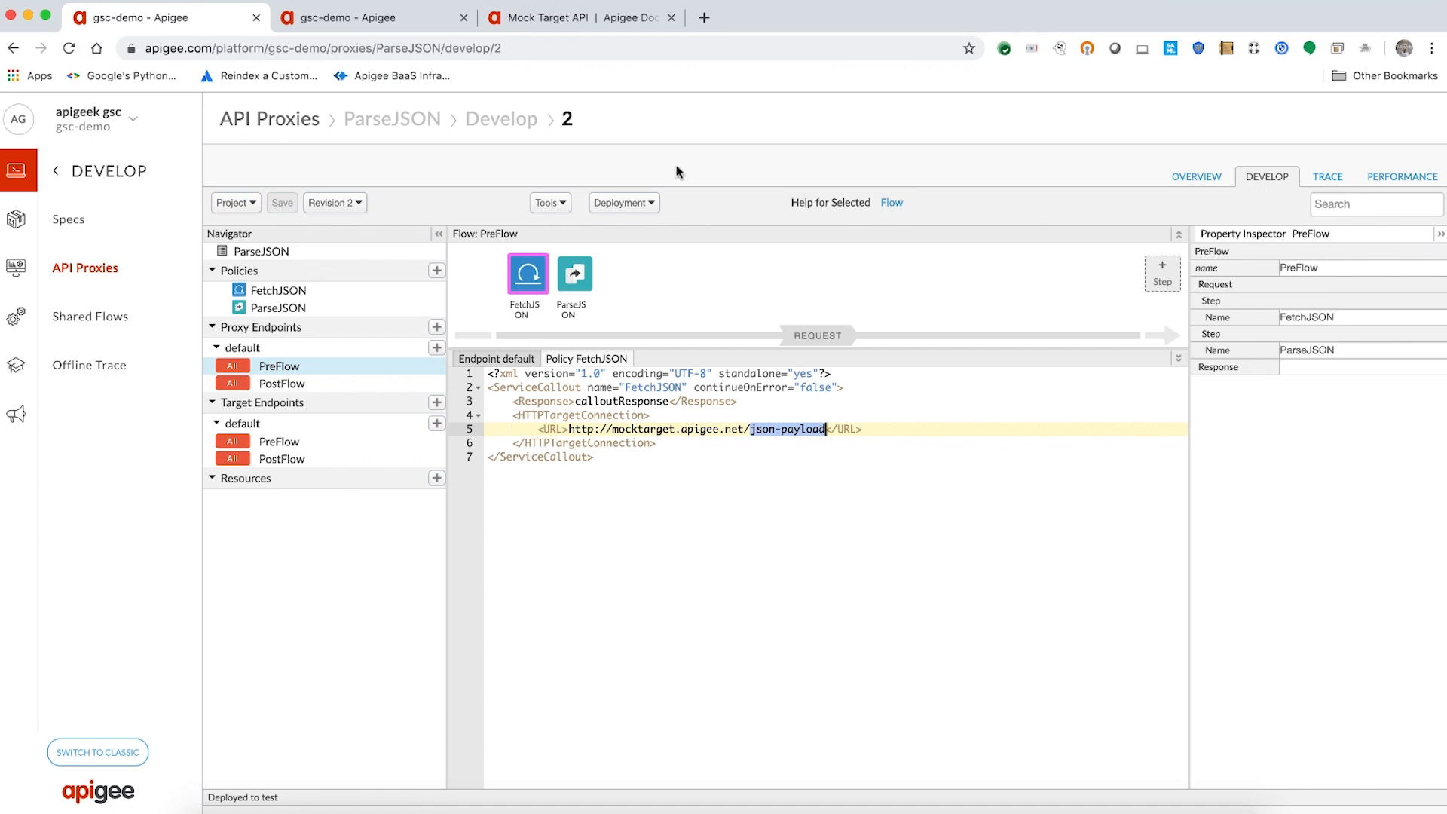
Check the Mock Target API docs endpoint table, where /json is the JSON response path
left_click(553, 19)
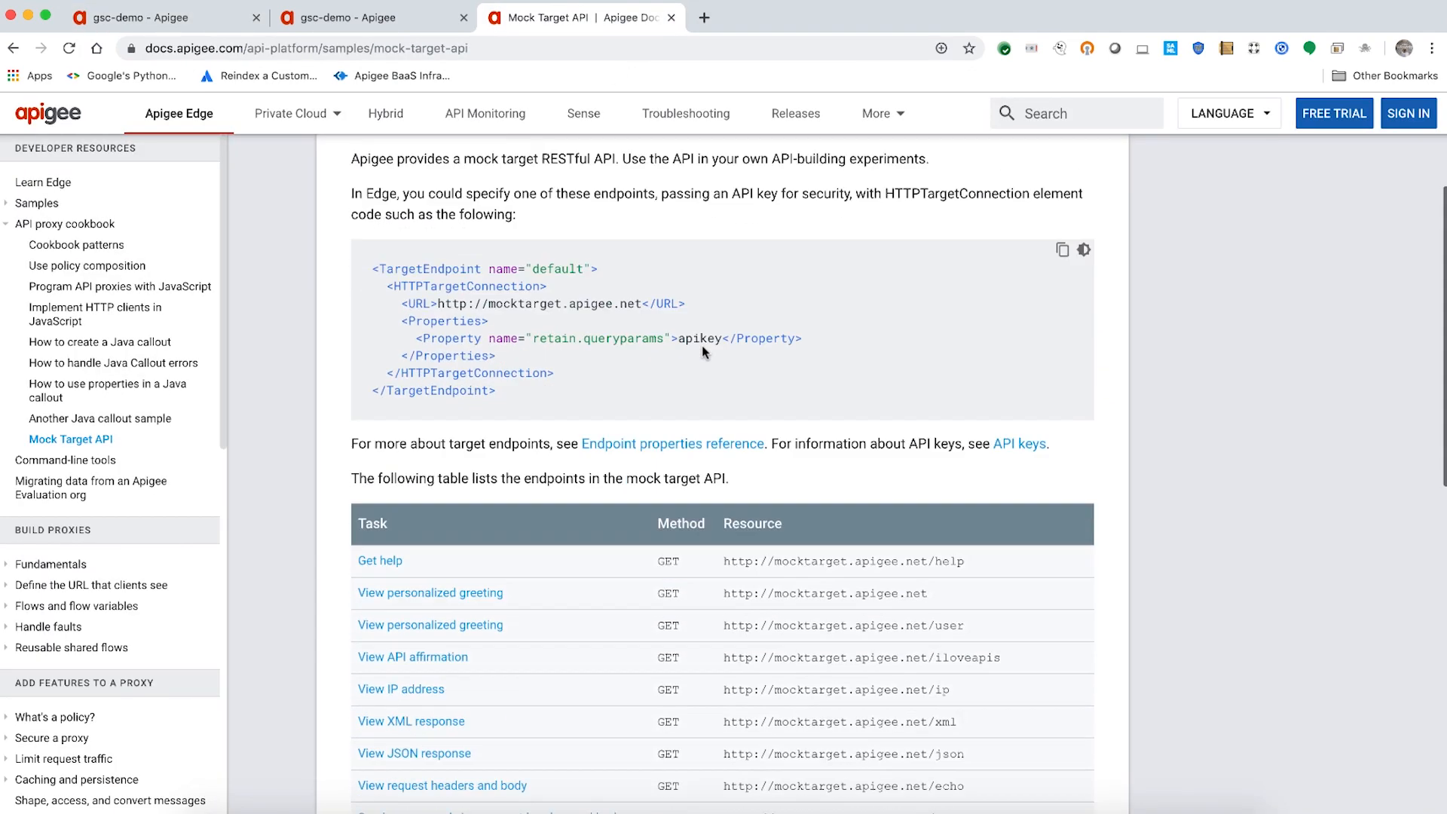
scroll("down", 3)
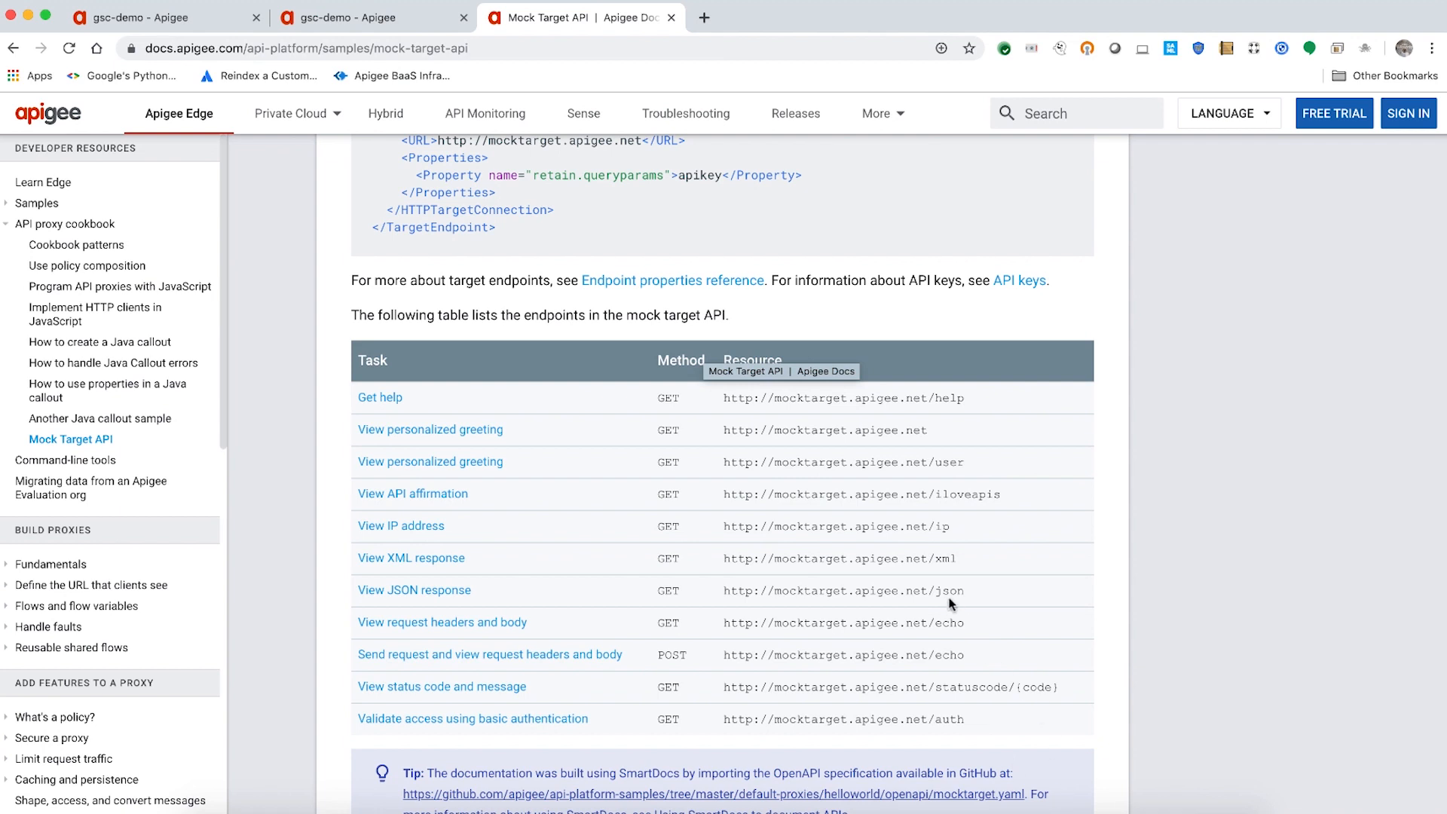
double_click(948, 591)
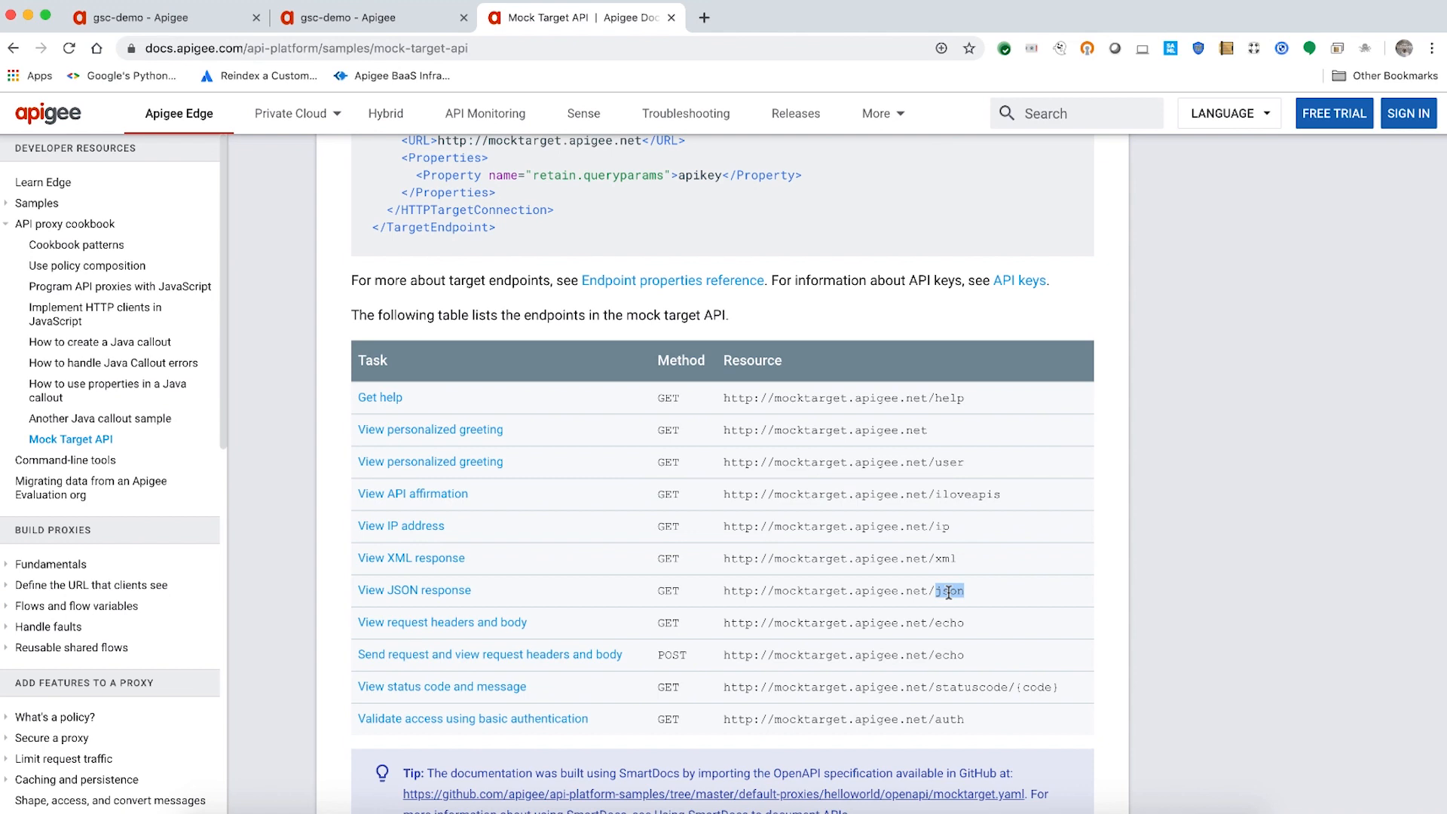
left_click(291, 113)
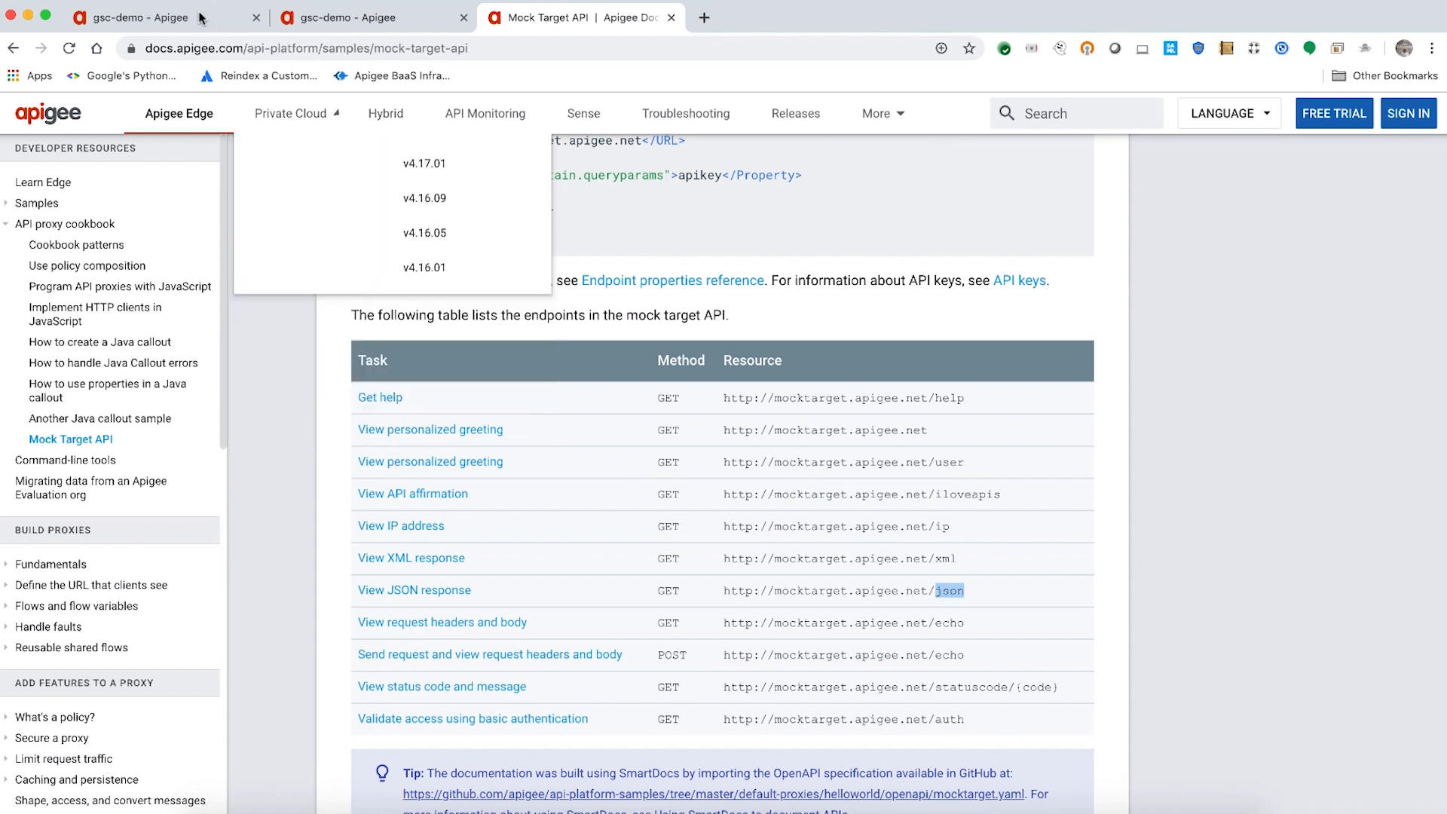
Change the FetchJSON callout URL to mocktarget.apigee.net/json and save revision 2
left_click(139, 18)
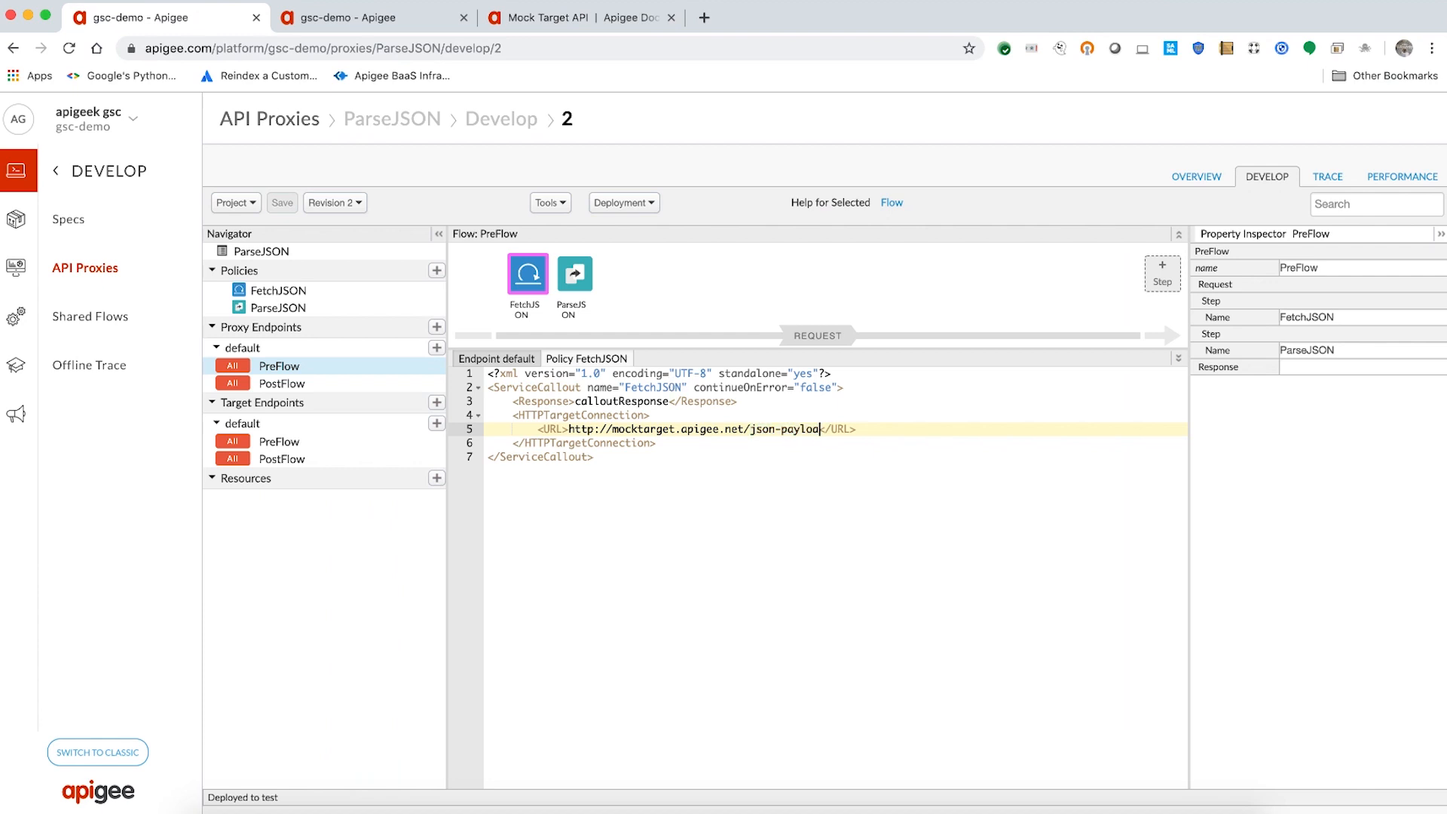
key("BackSpace")
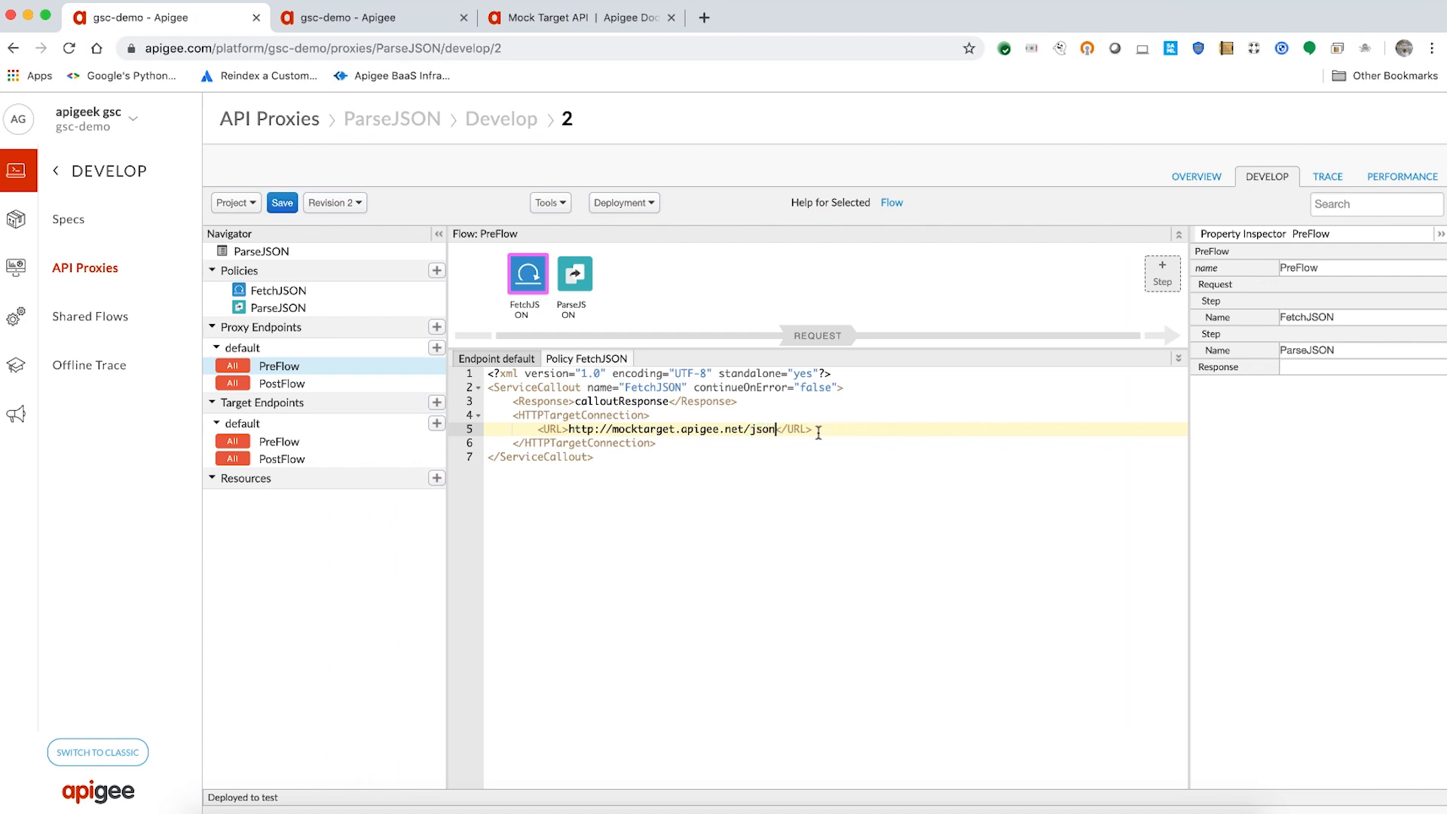
left_click(282, 202)
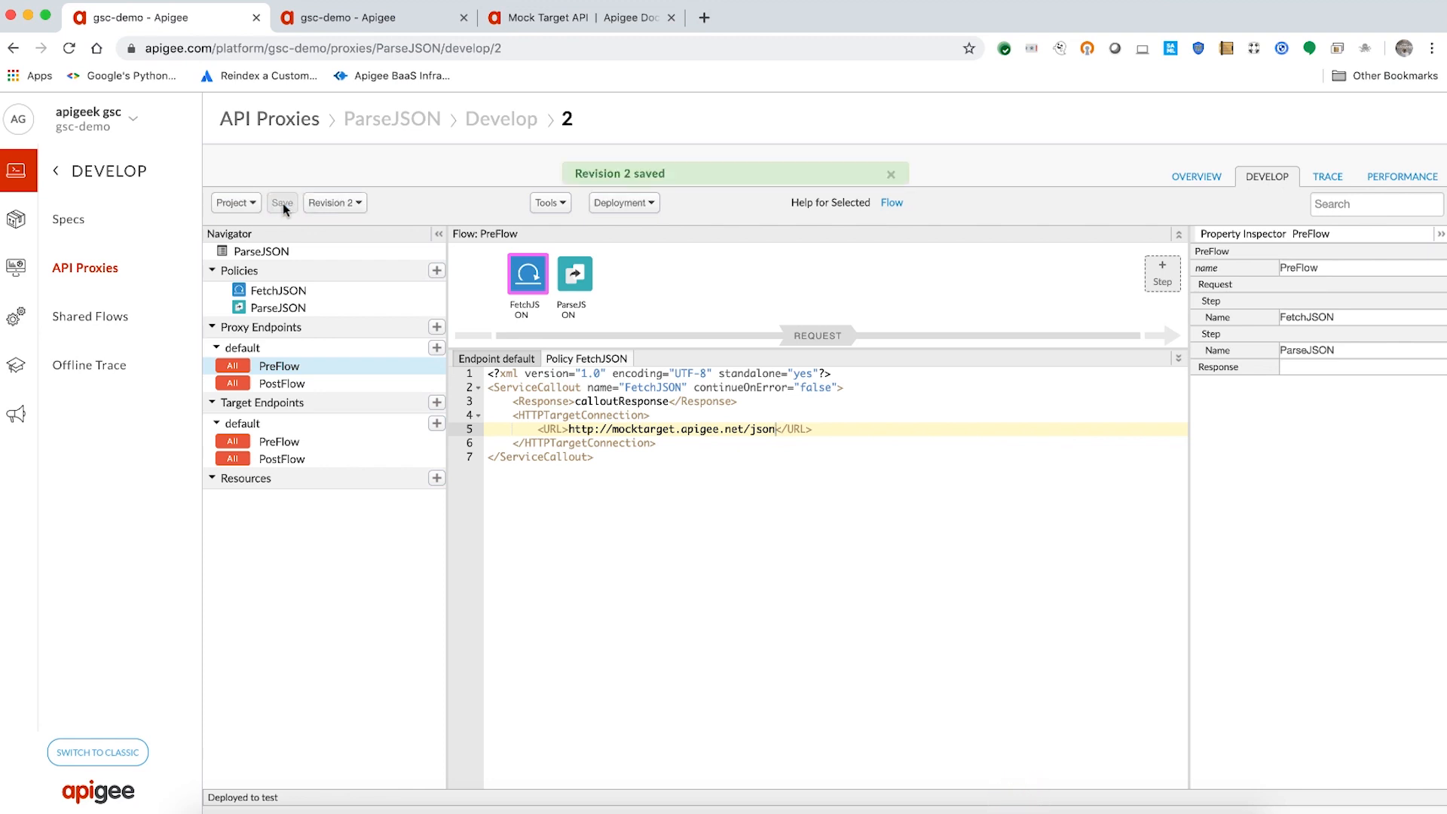
mouse_move(323, 152)
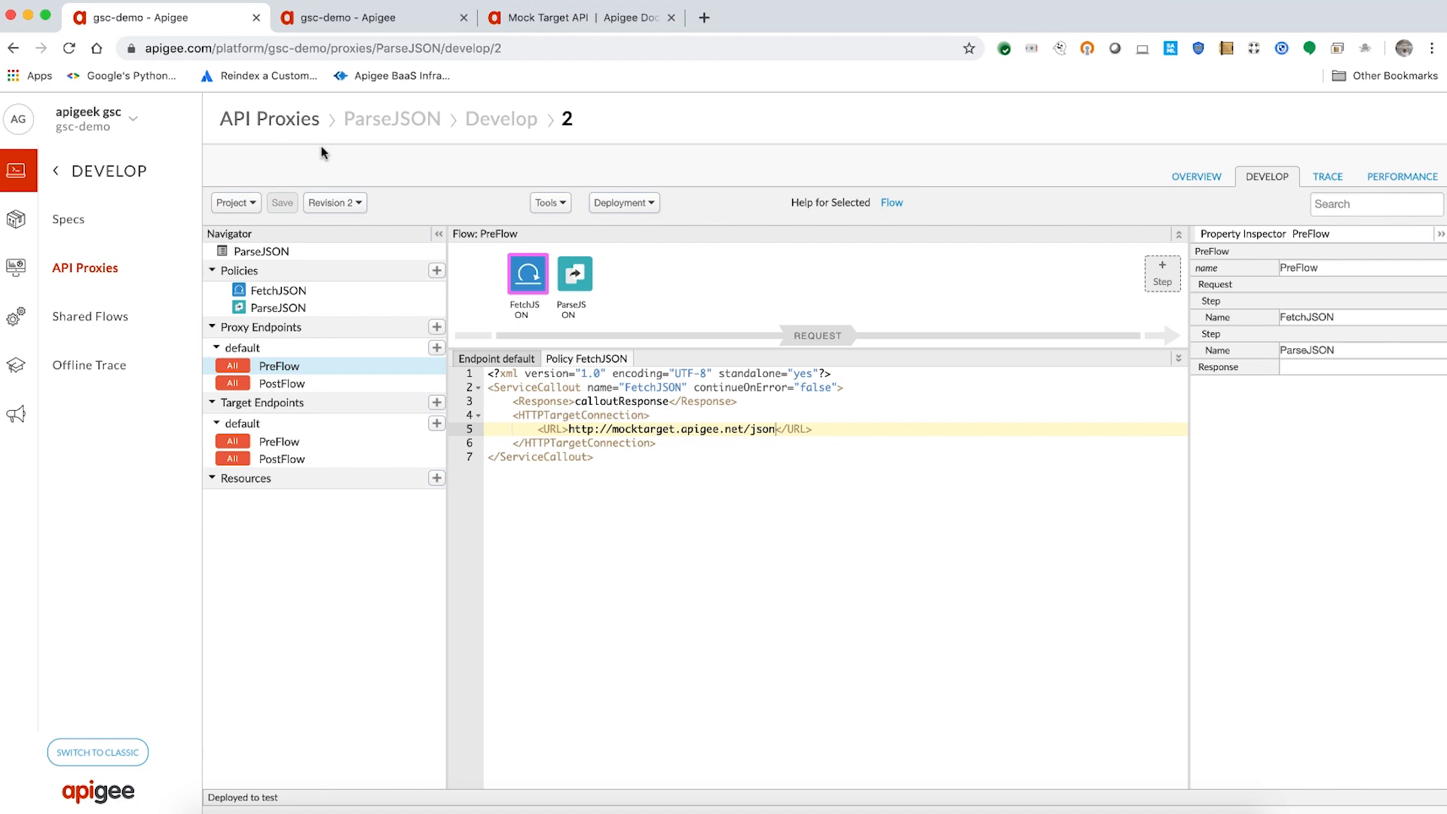
Trace again: FetchJSON returns John Doe's JSON but ParseJSON fails with JSONResponse not available
left_click(1327, 176)
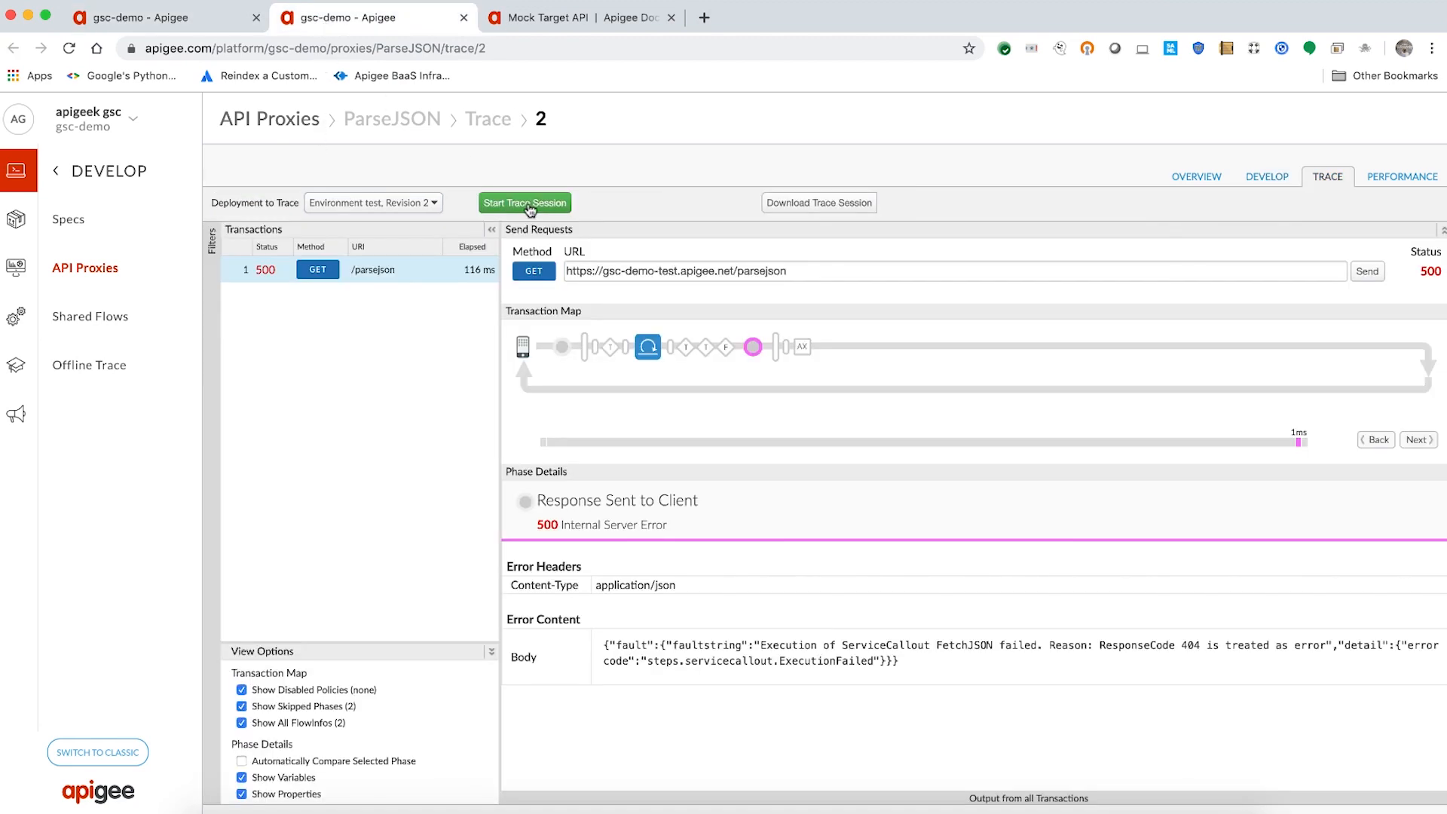
left_click(524, 203)
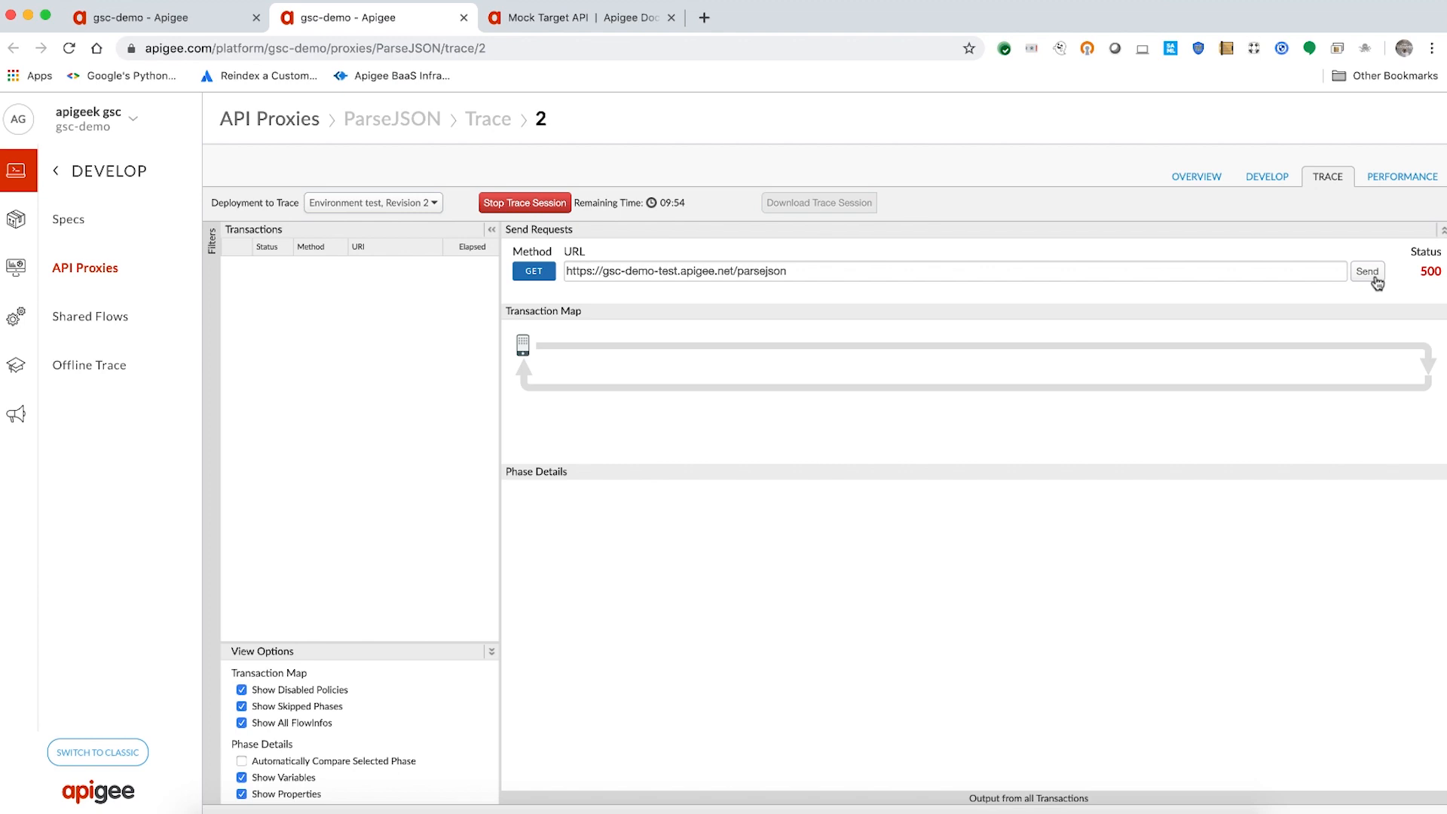
left_click(1367, 270)
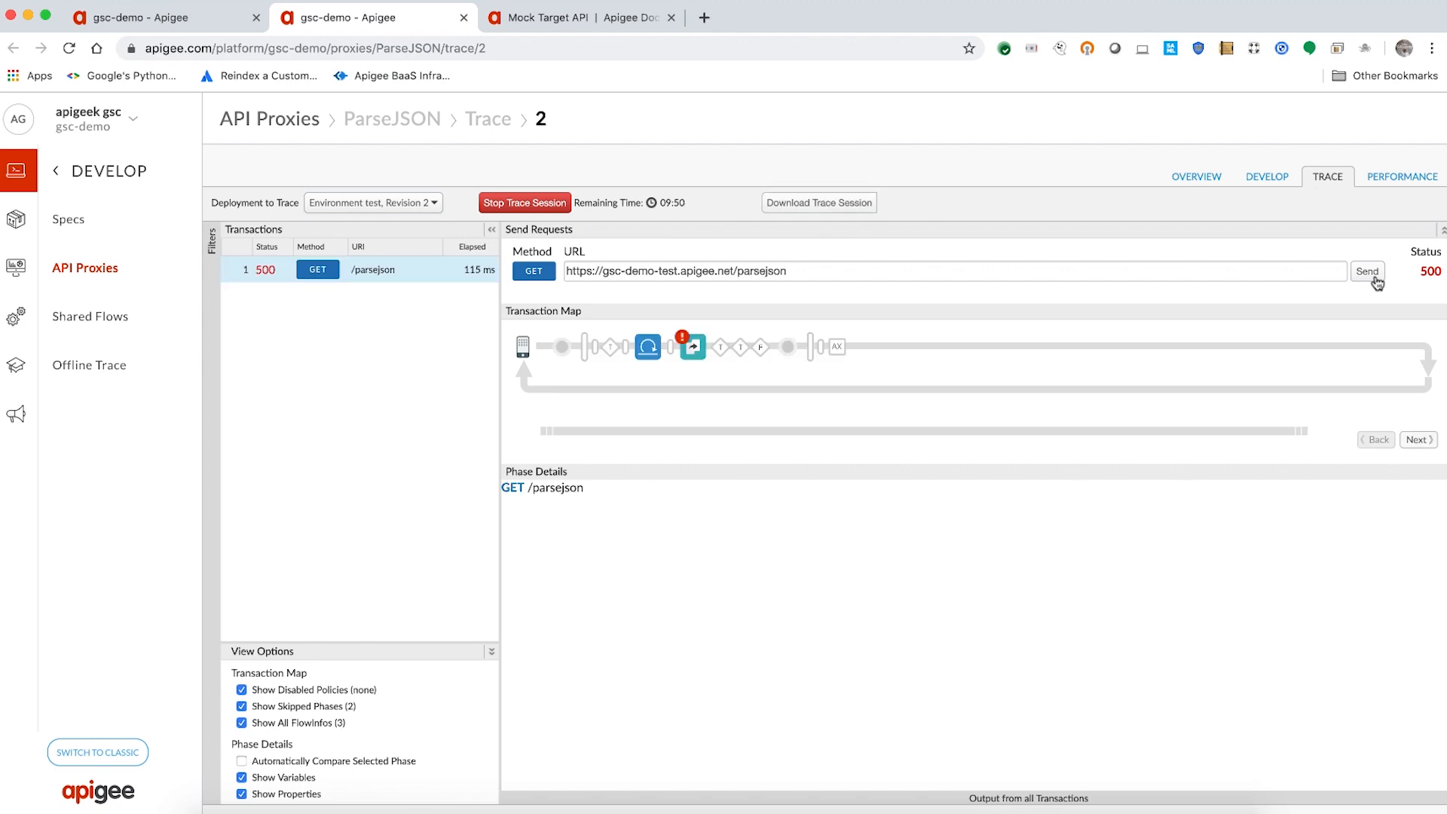
left_click(647, 346)
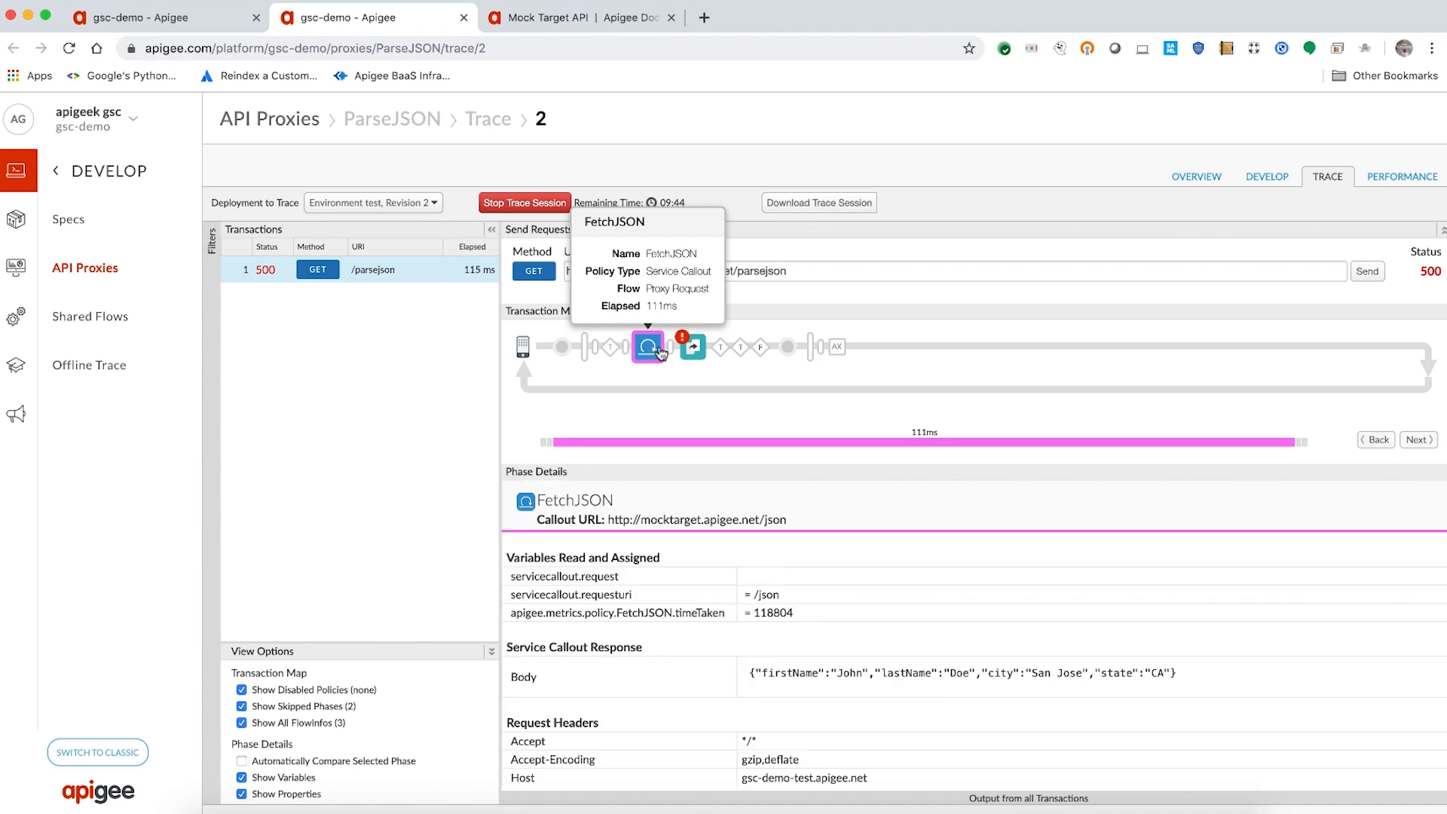
left_click(694, 347)
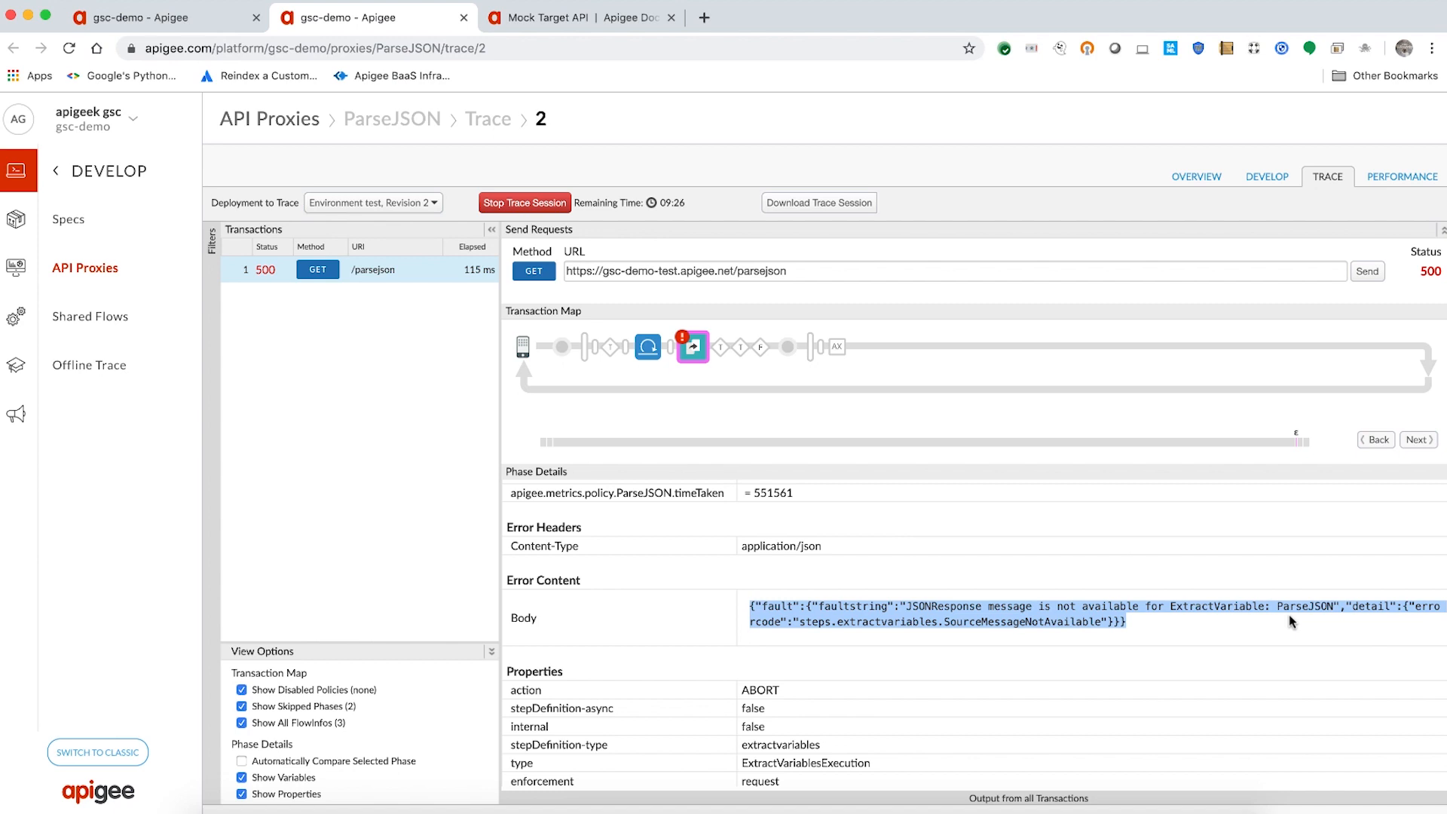
mouse_move(630, 372)
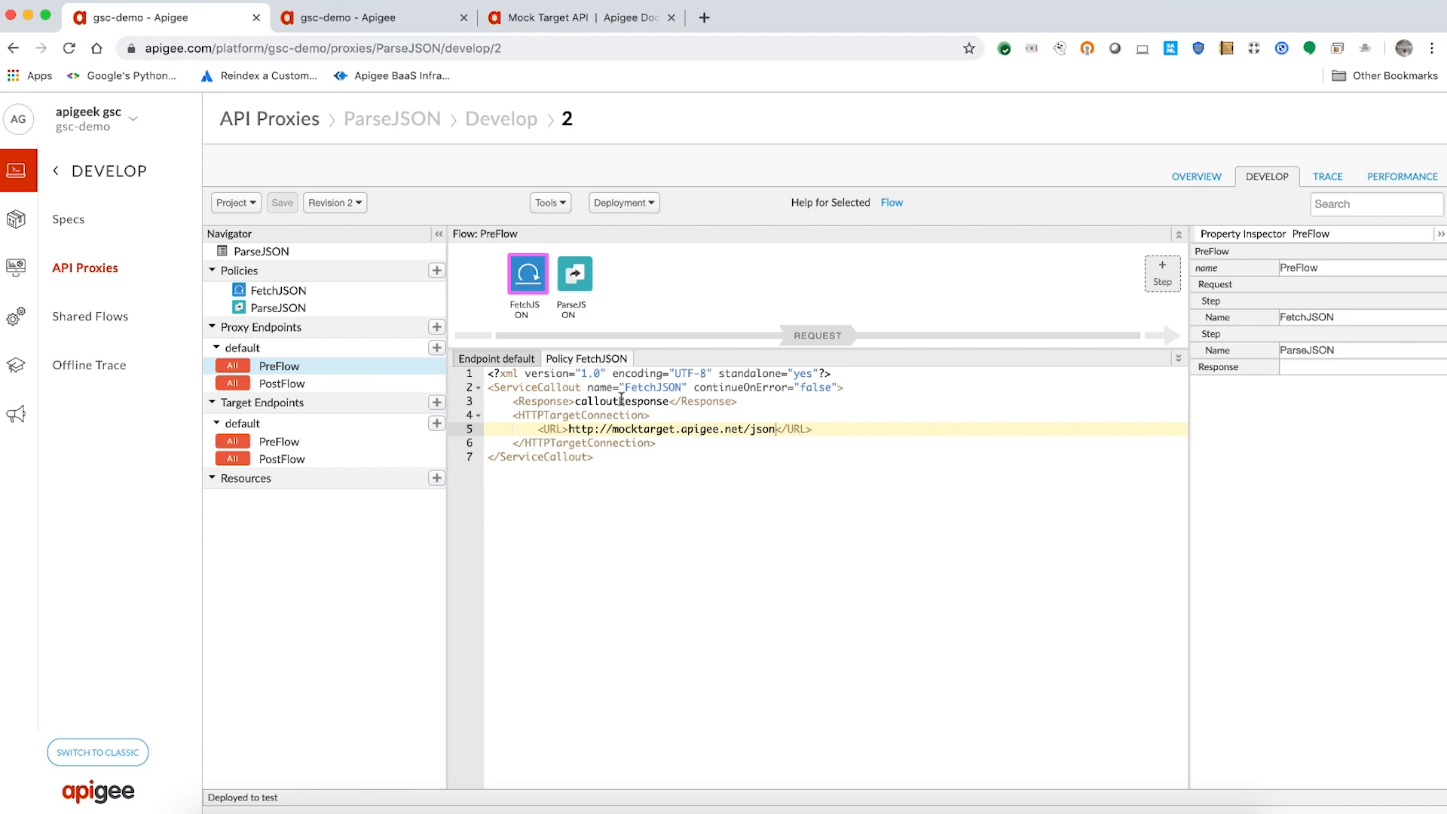
Change ParseJSON's Source from JSONResponse to calloutResponse and save revision 2
left_click(573, 273)
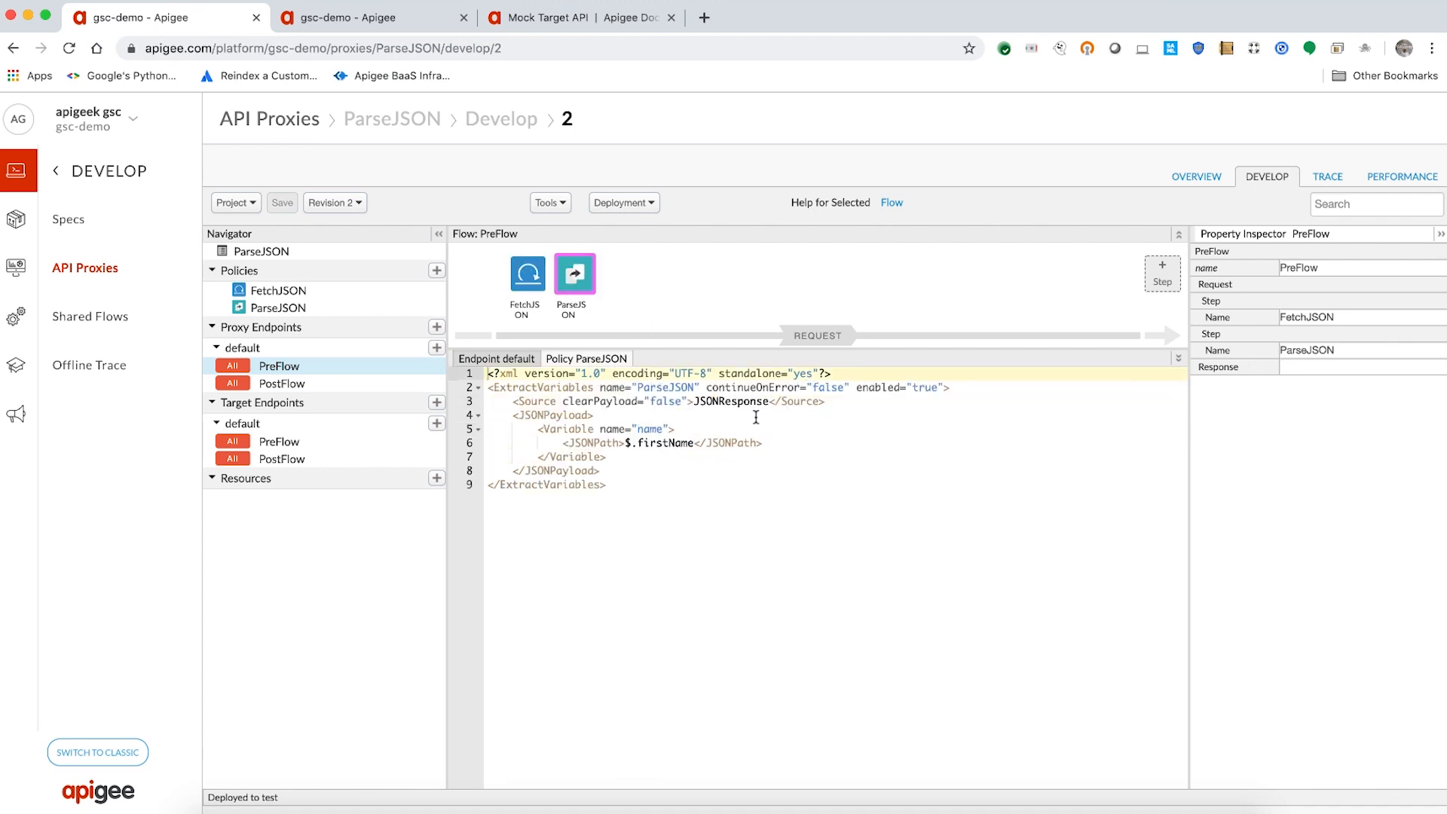
double_click(730, 401)
type("callout")
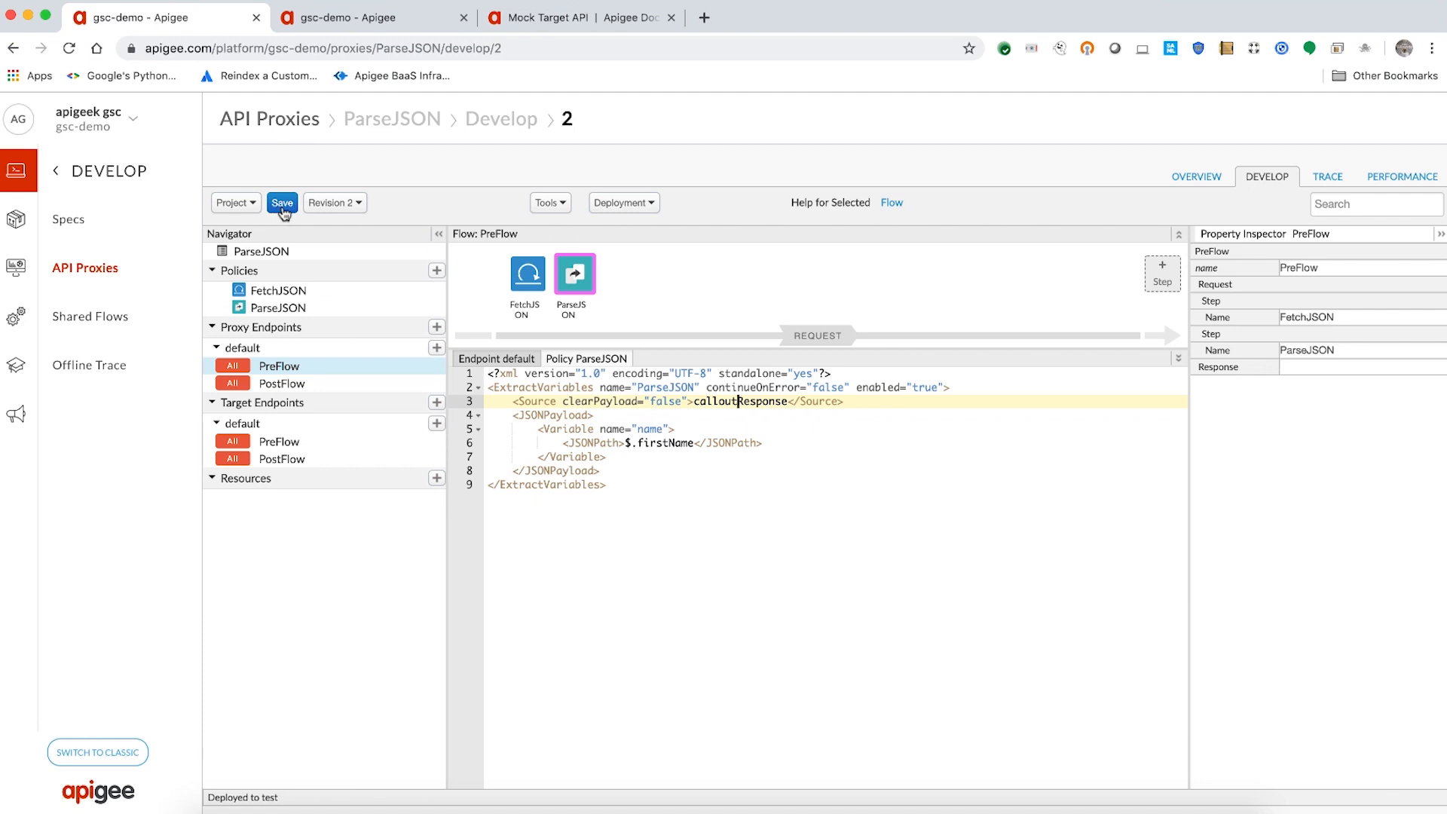
left_click(282, 202)
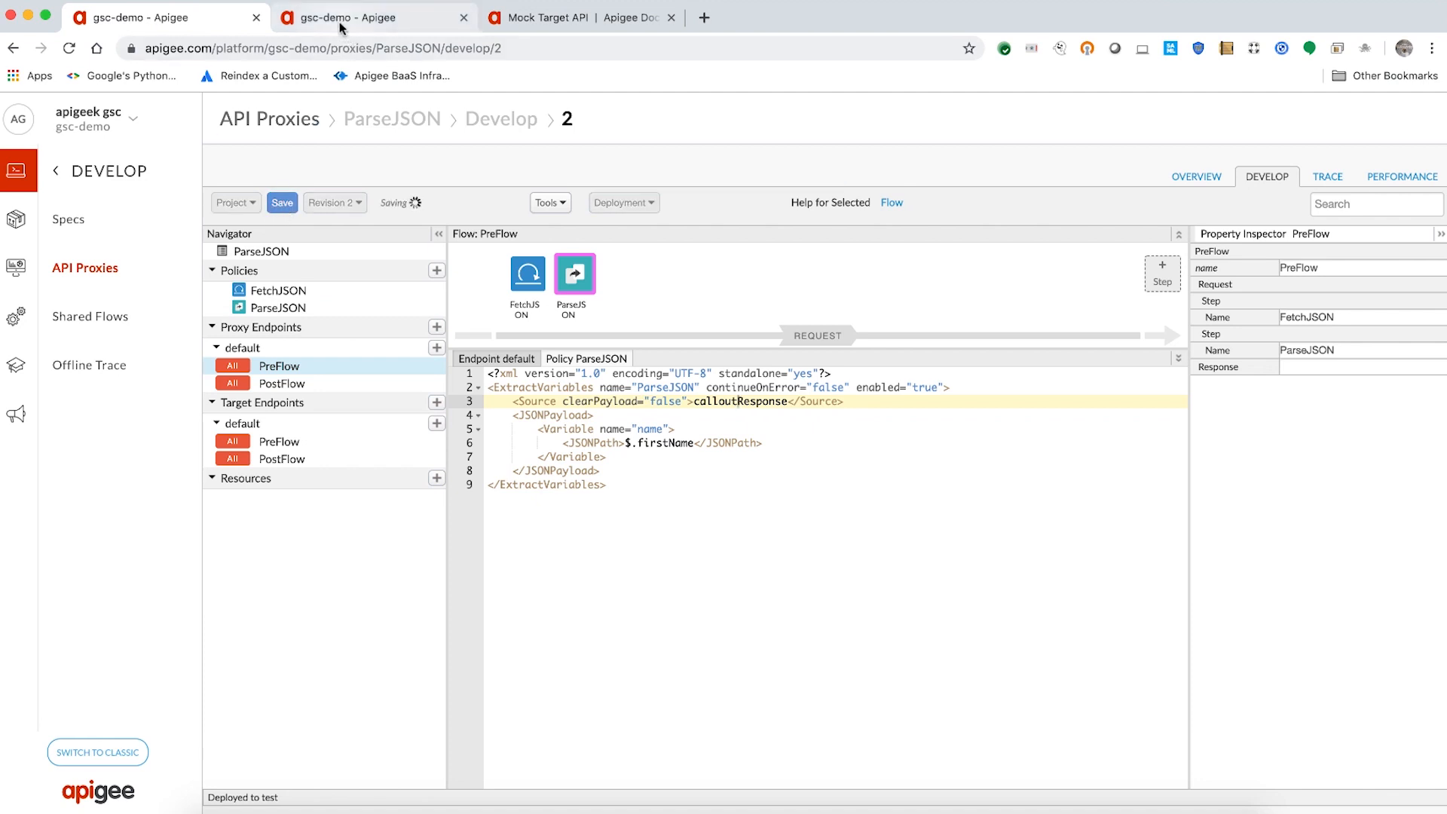
left_click(282, 202)
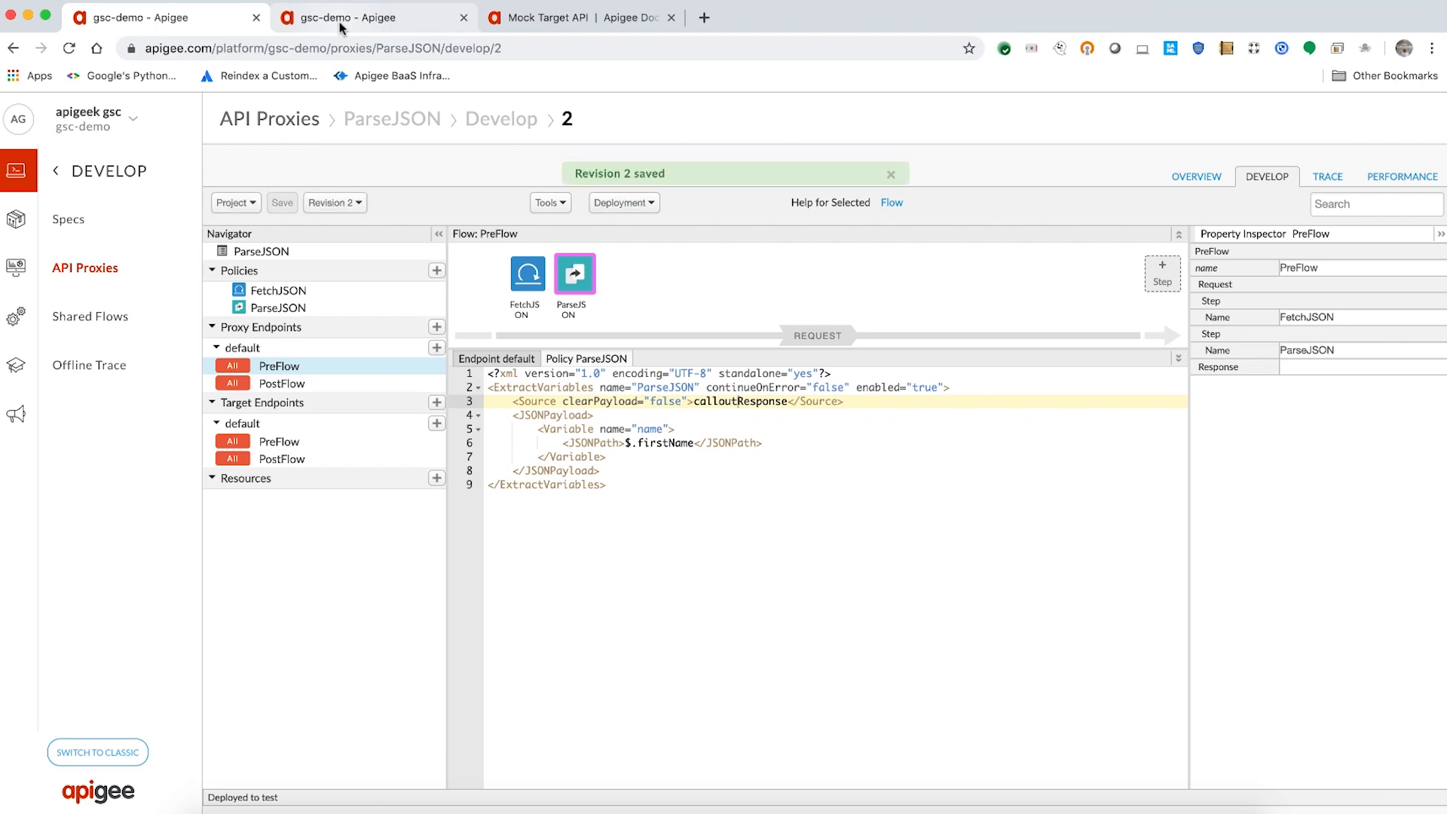
Trace the parsejson request once more and confirm the response sent to the client is 200 OK
left_click(1327, 176)
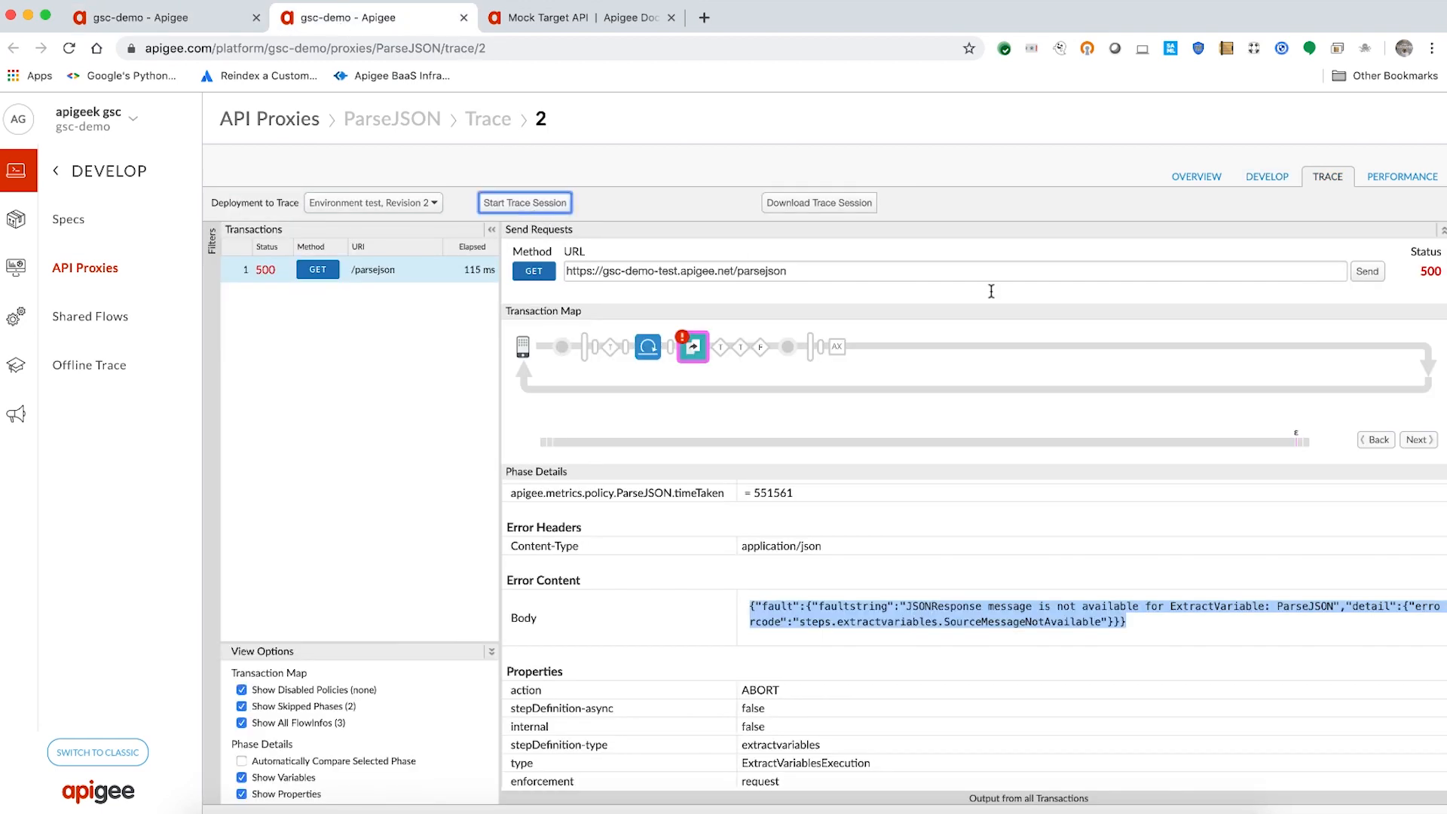
left_click(524, 203)
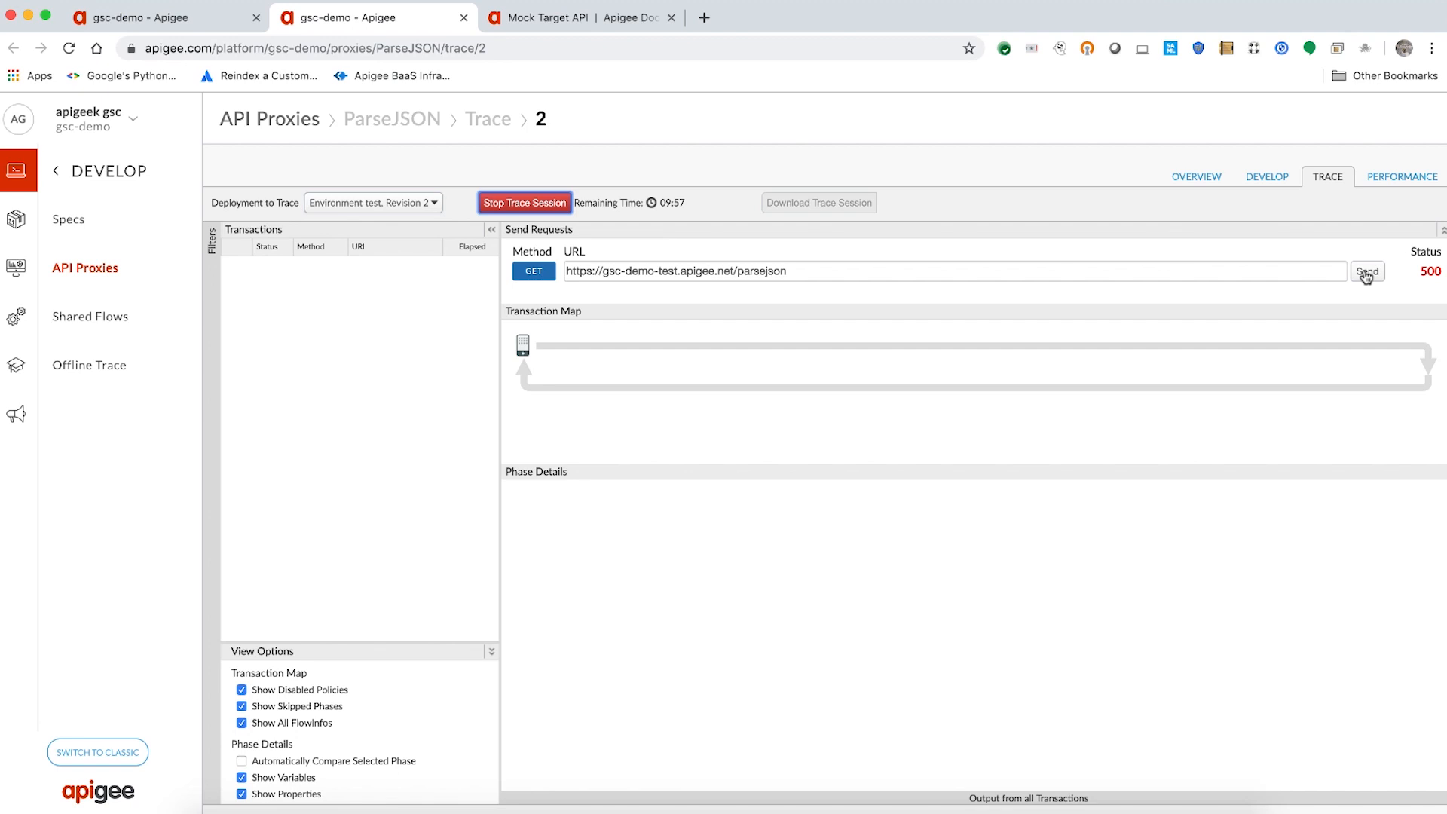
left_click(1367, 270)
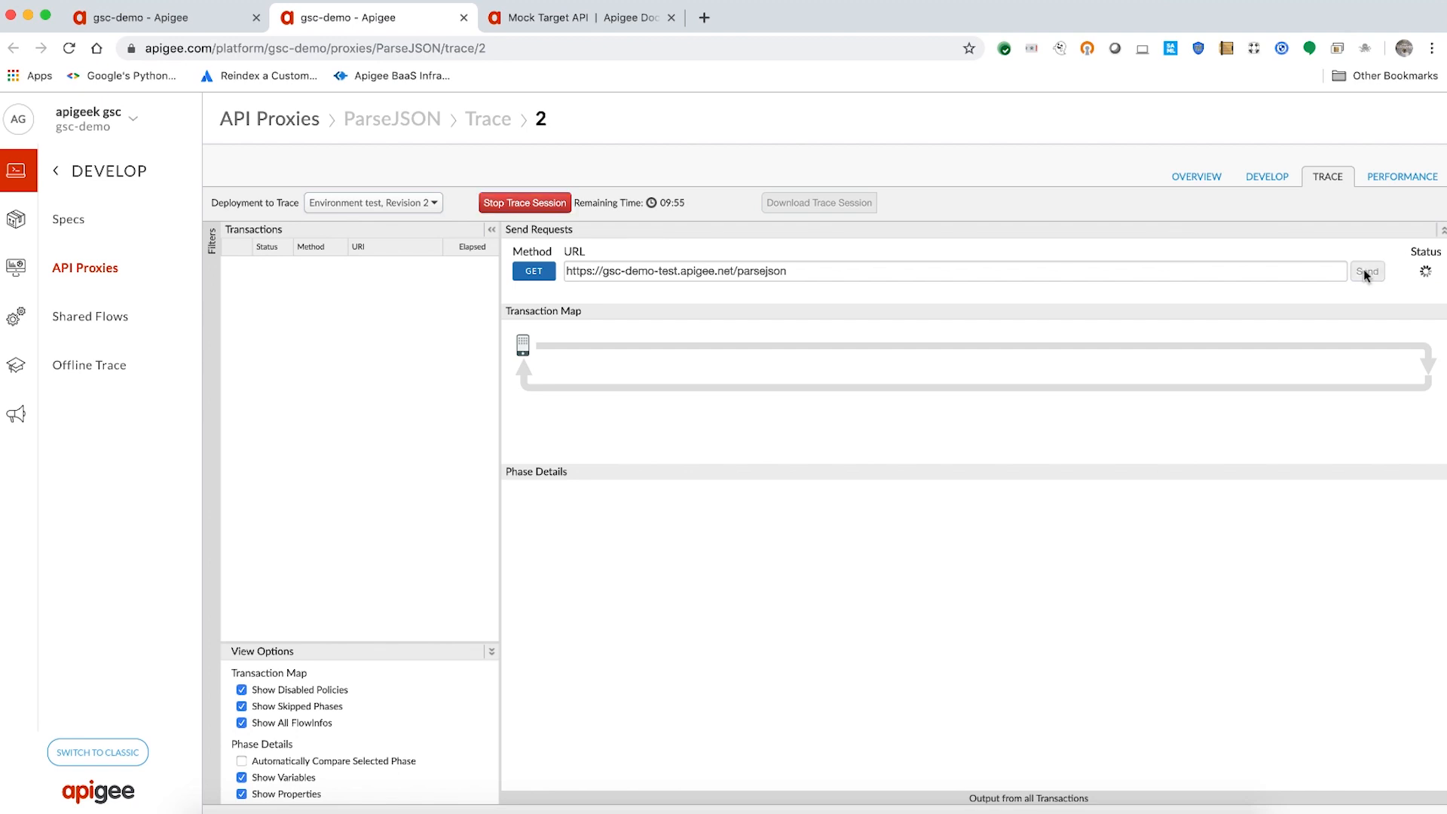
left_click(1368, 270)
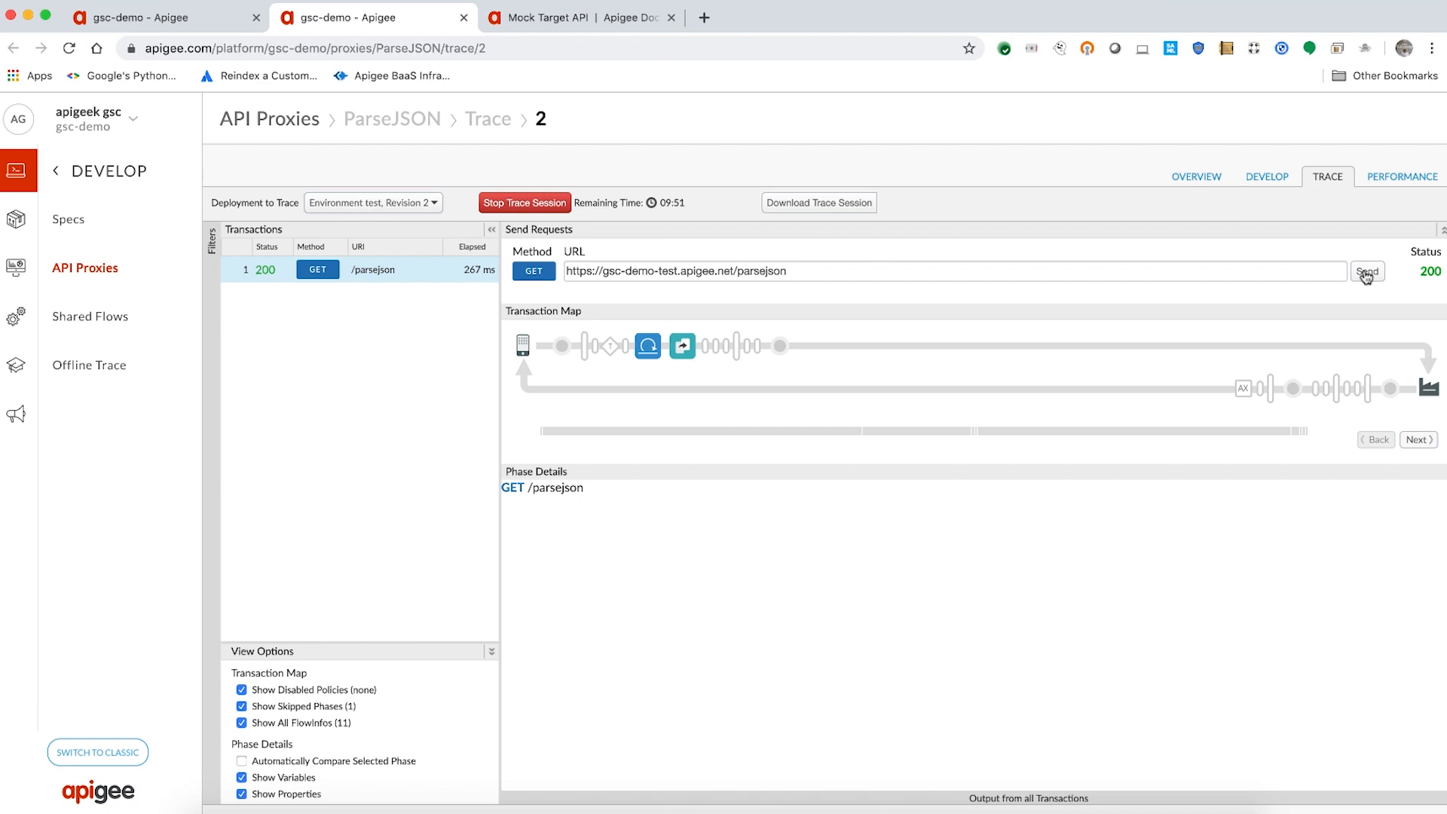
mouse_move(1294, 388)
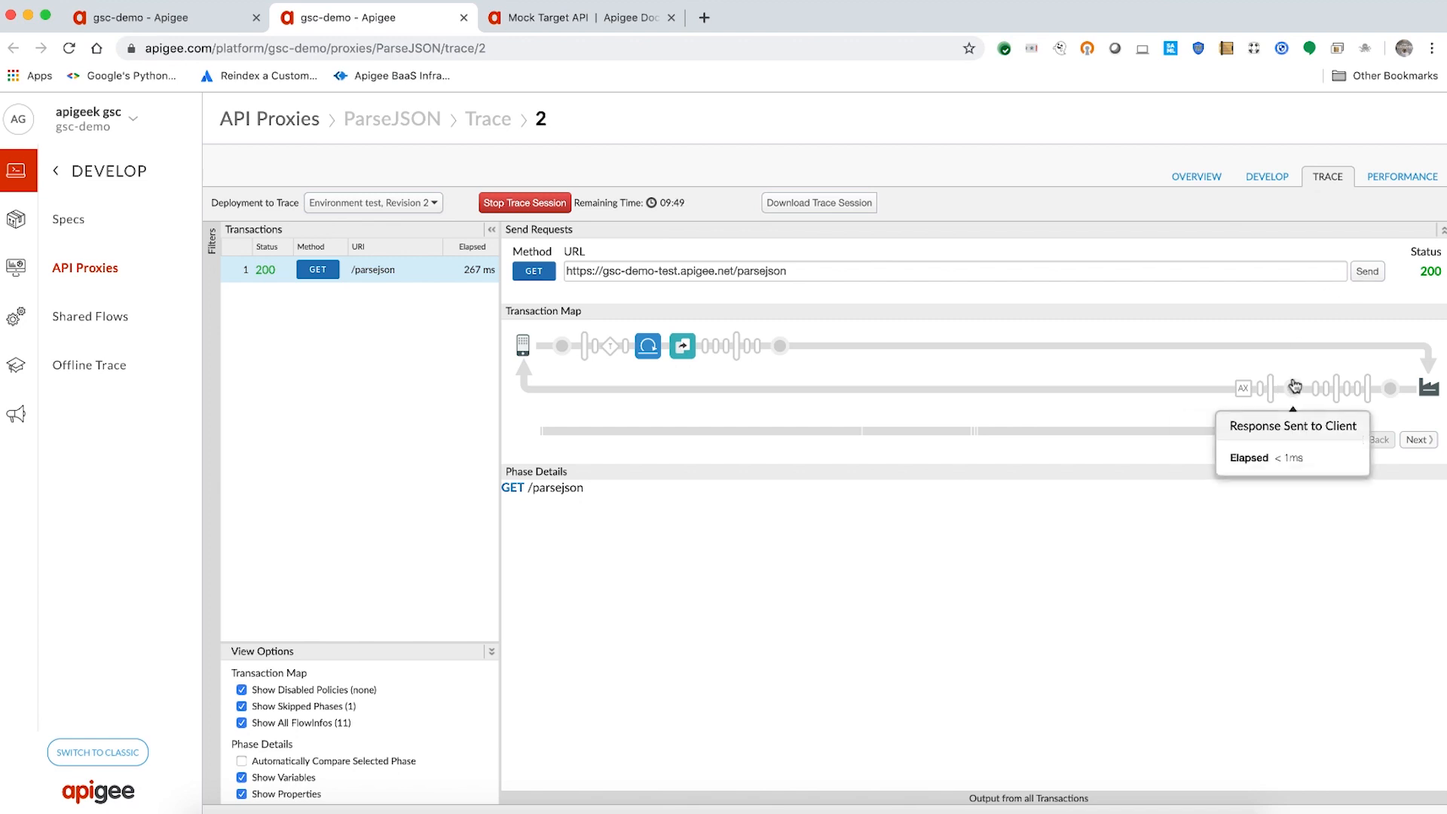
left_click(1293, 388)
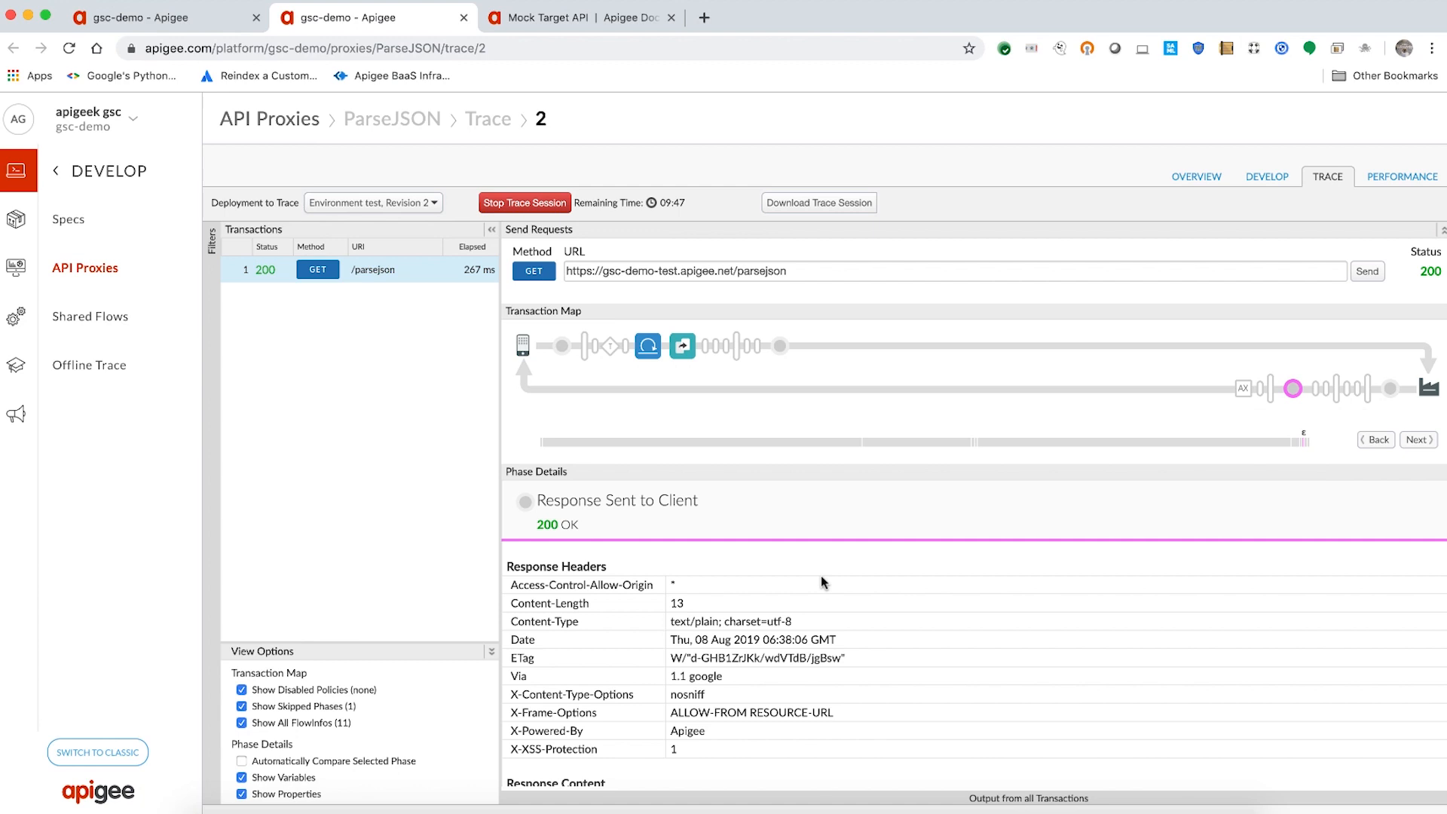